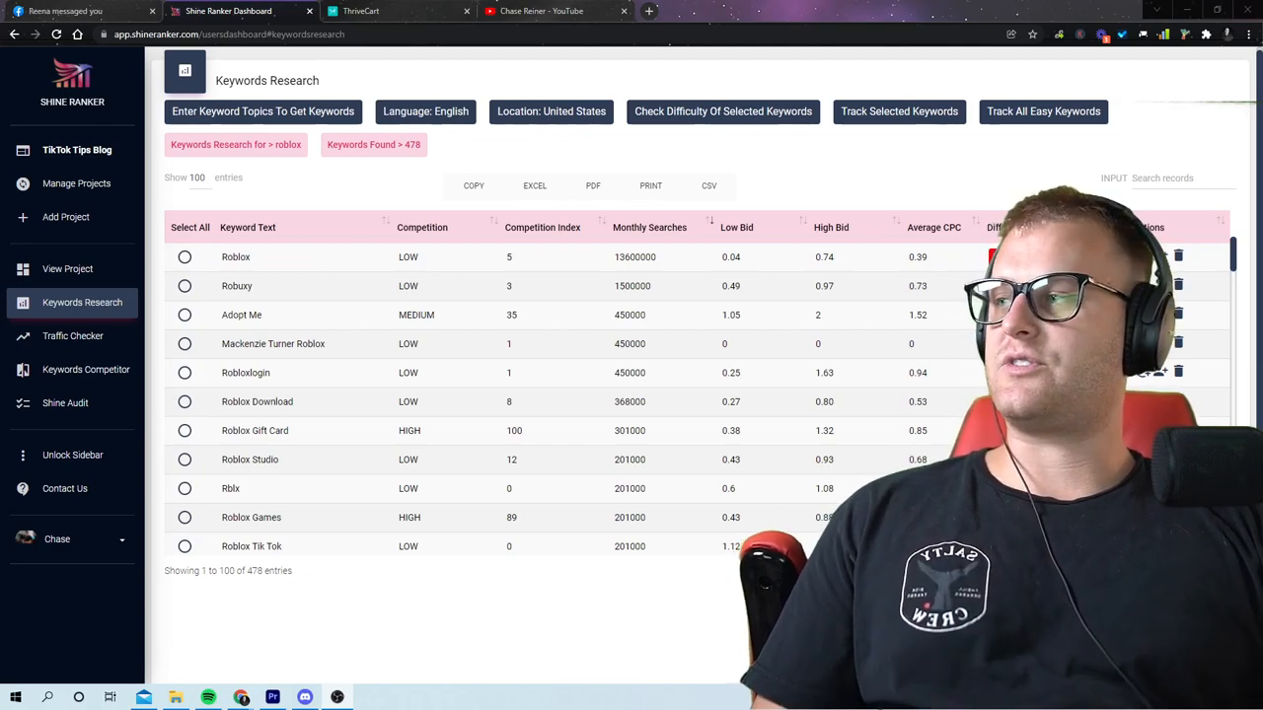
Step: Run the Traffic Checker on siphonking.com and review its 100 ranked keywords
click(71, 335)
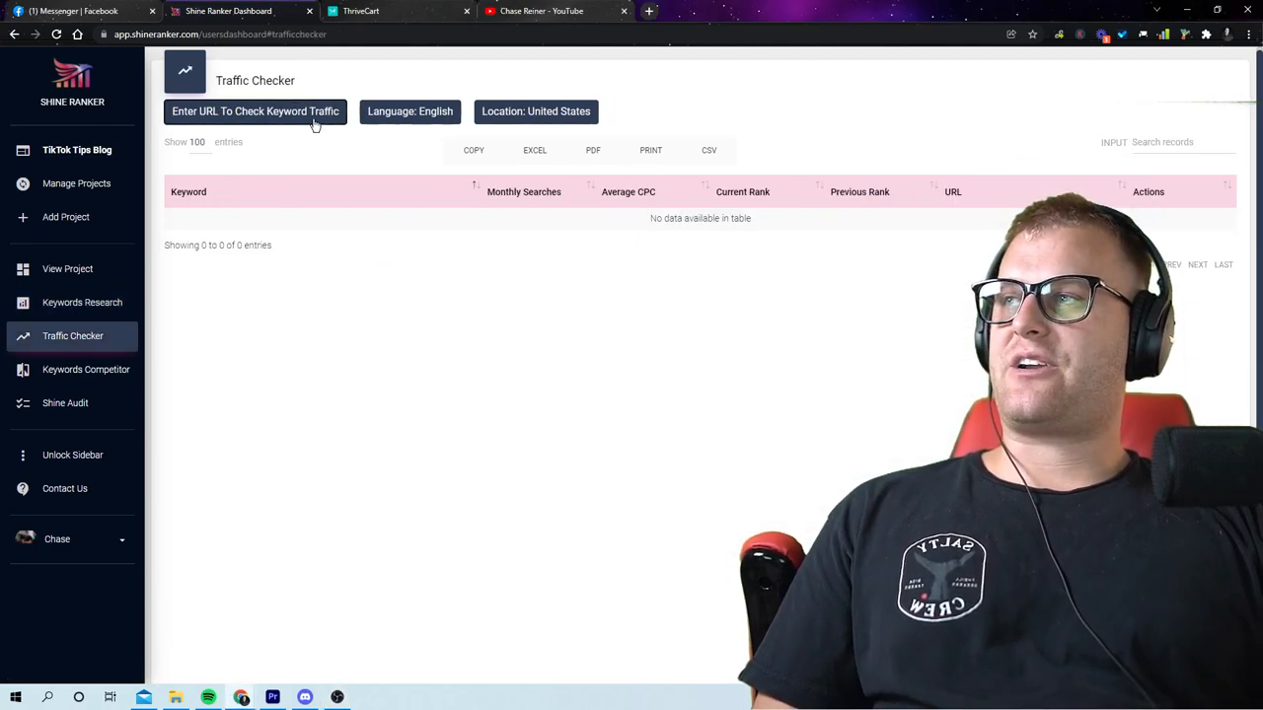
click(255, 111)
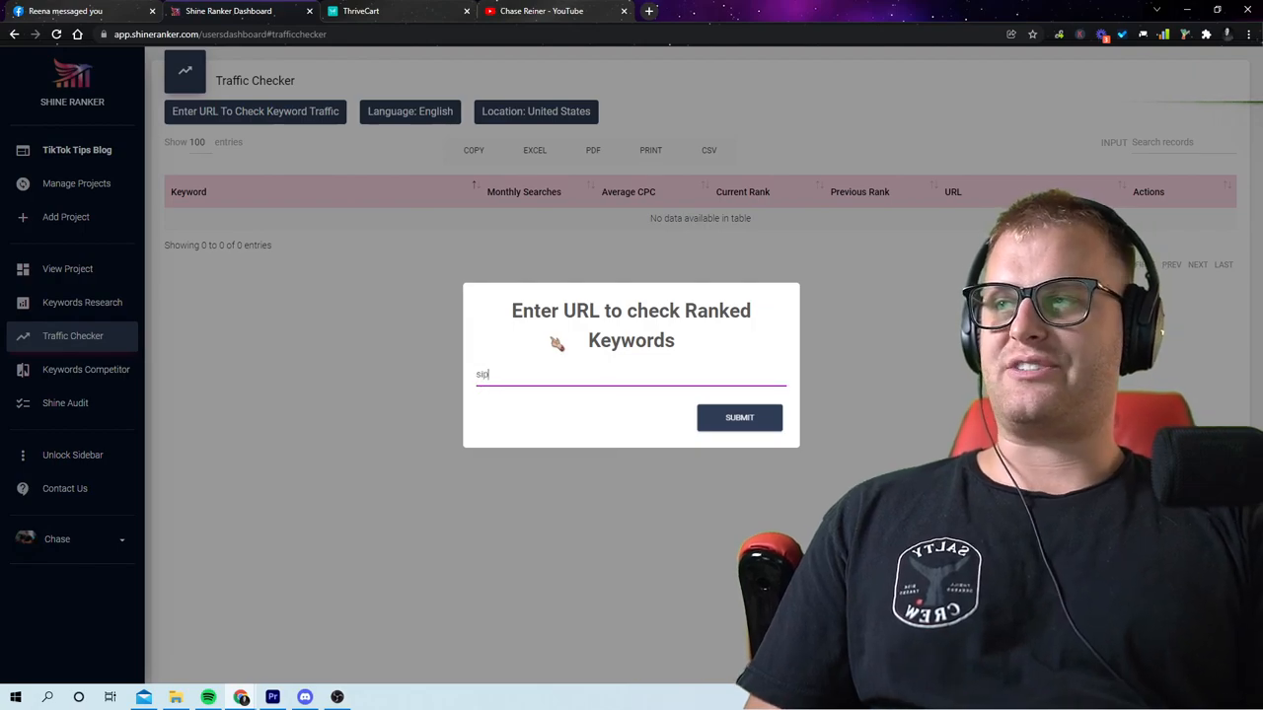
click(738, 419)
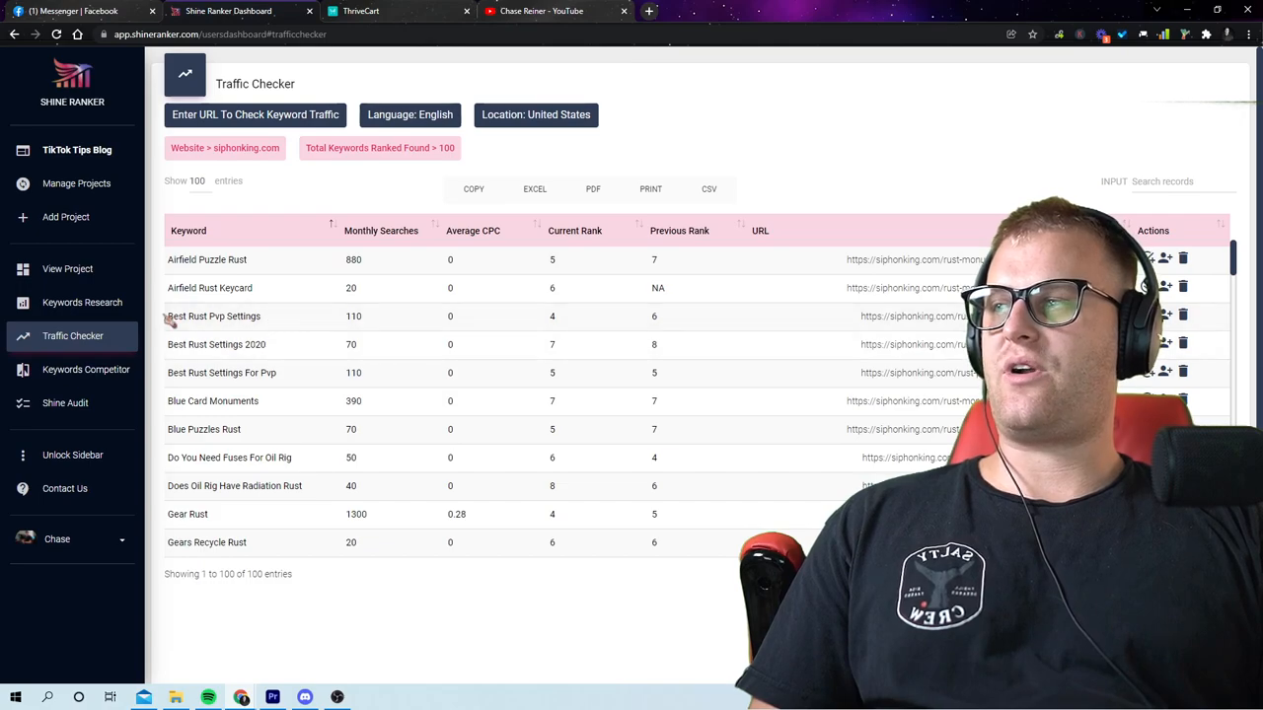
scroll(down, 3)
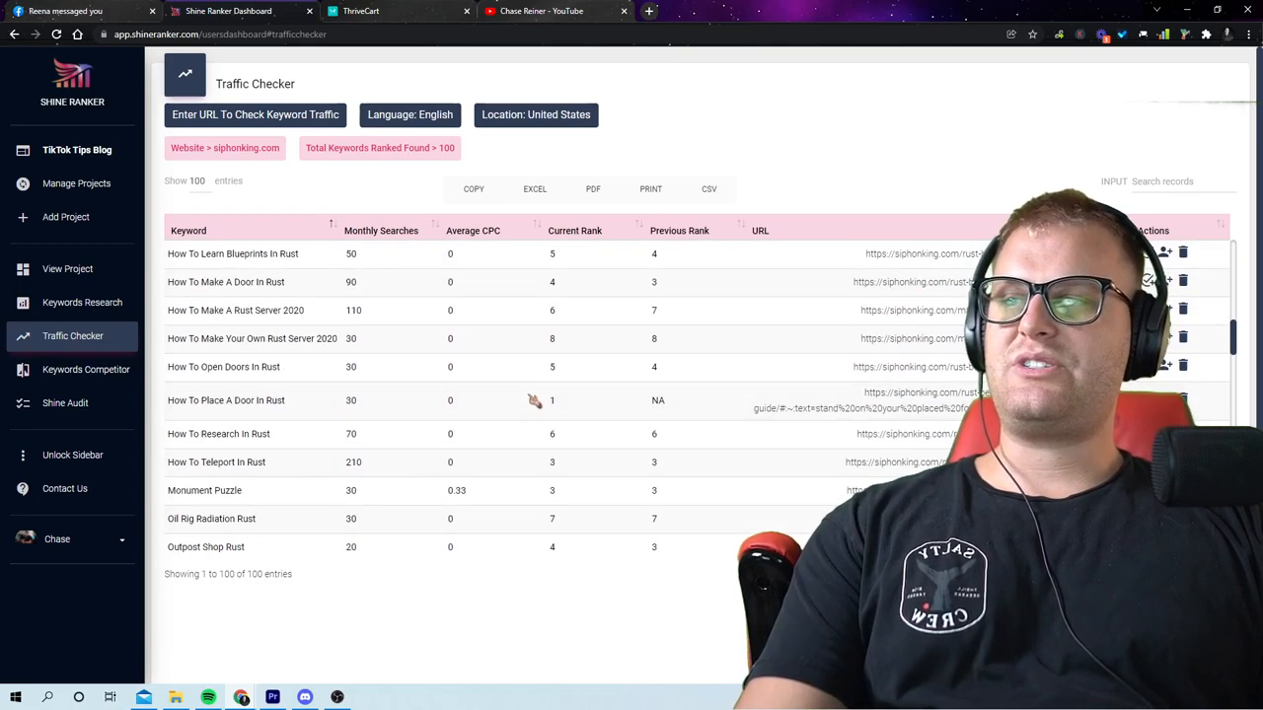
scroll(down, 3)
text(sh)
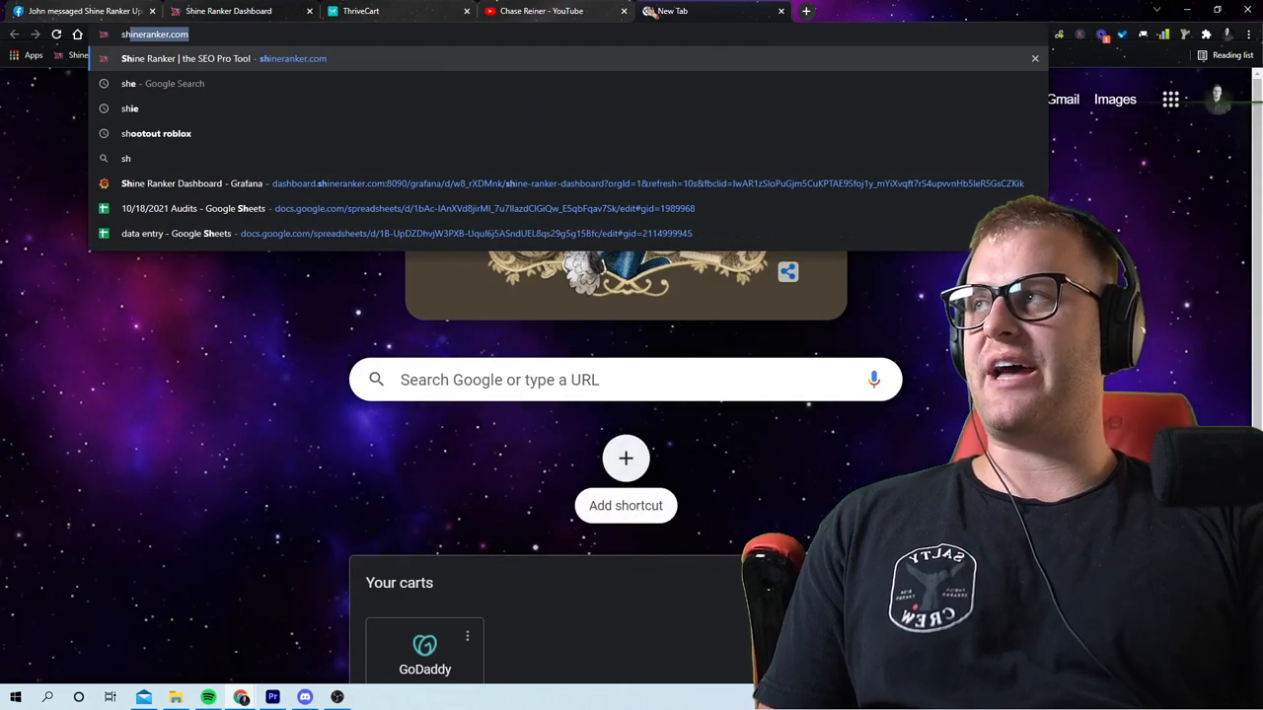
Step: Visit shineranker.com's Christmas offer and review the $250/year ThriveCart checkout page
click(223, 60)
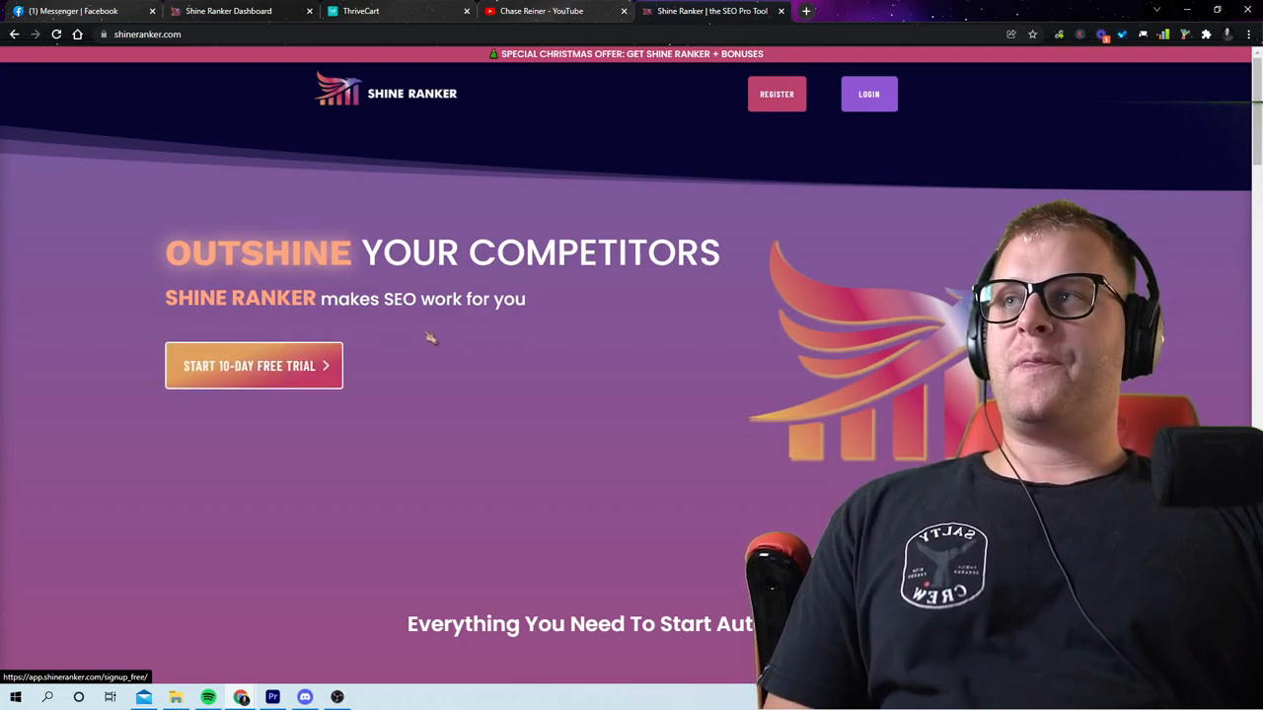
click(253, 365)
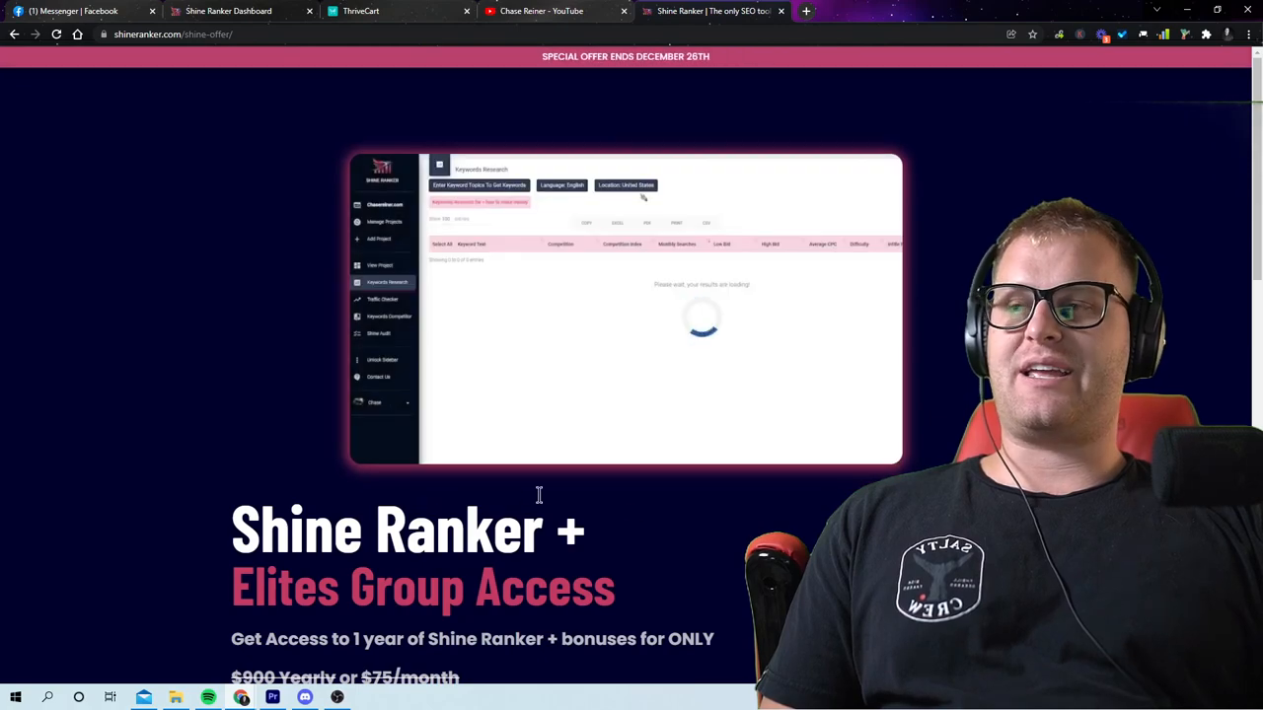
scroll(down, 3)
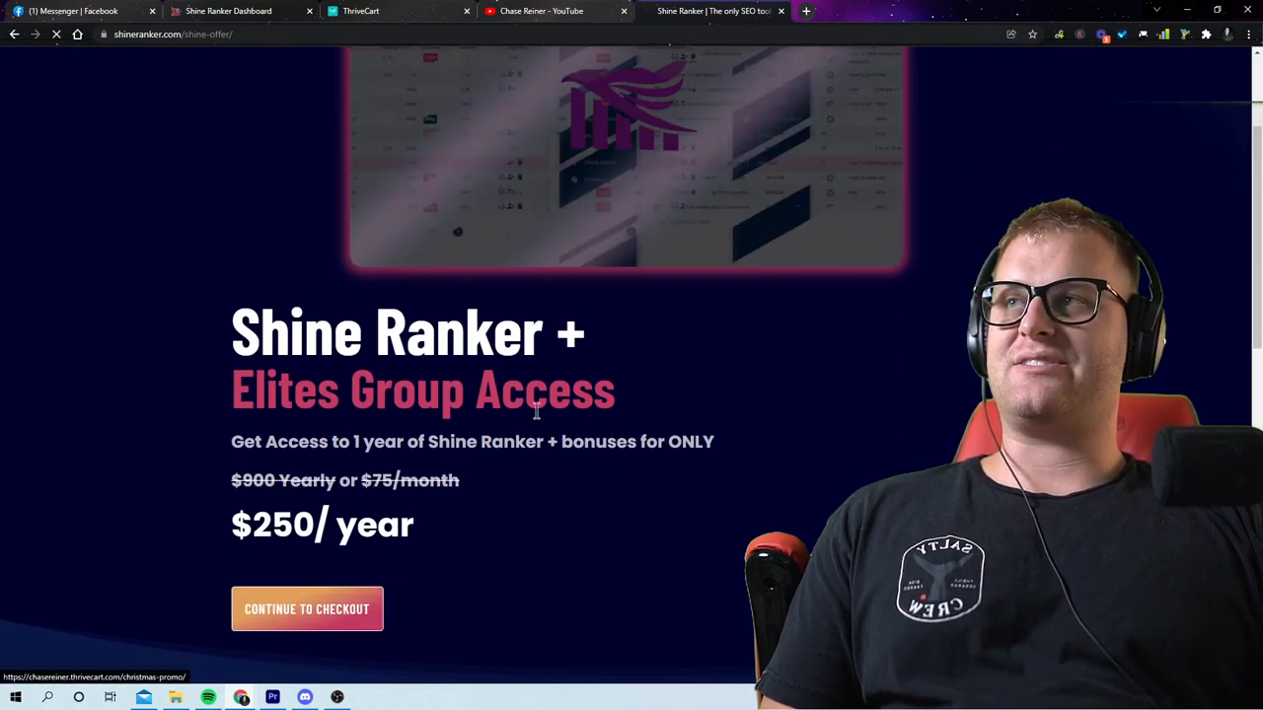
click(308, 608)
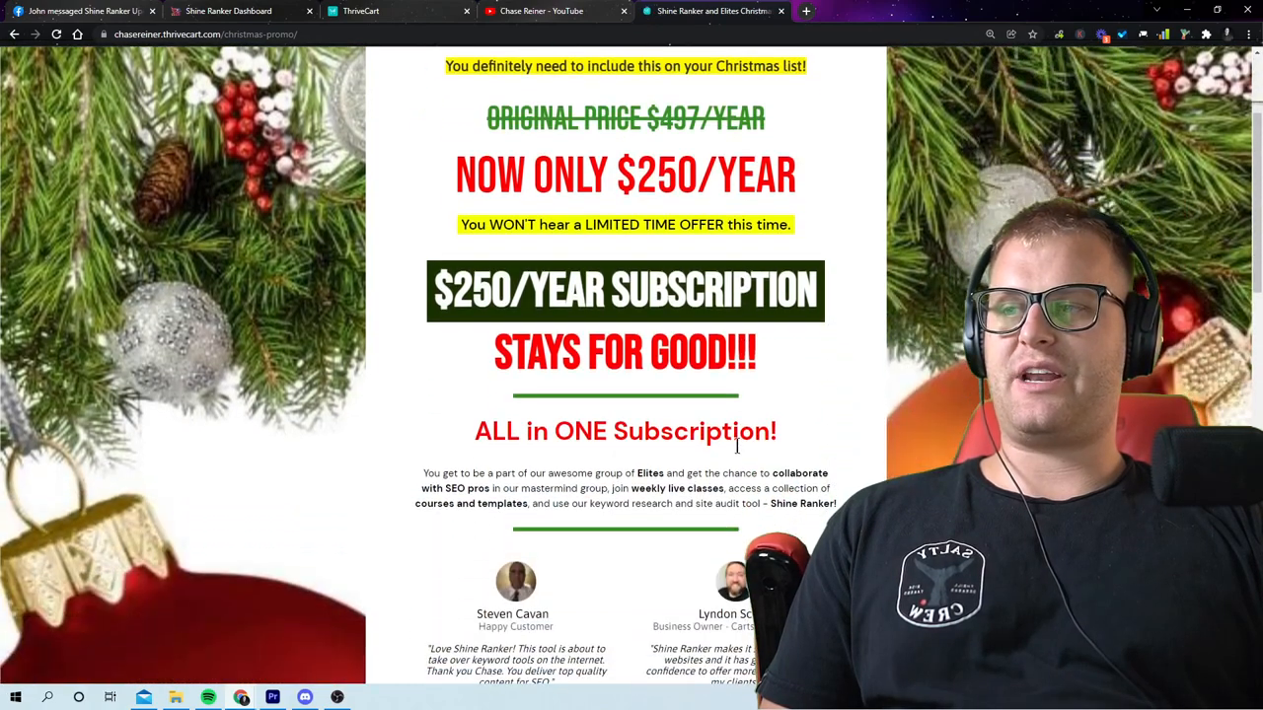
scroll(down, 3)
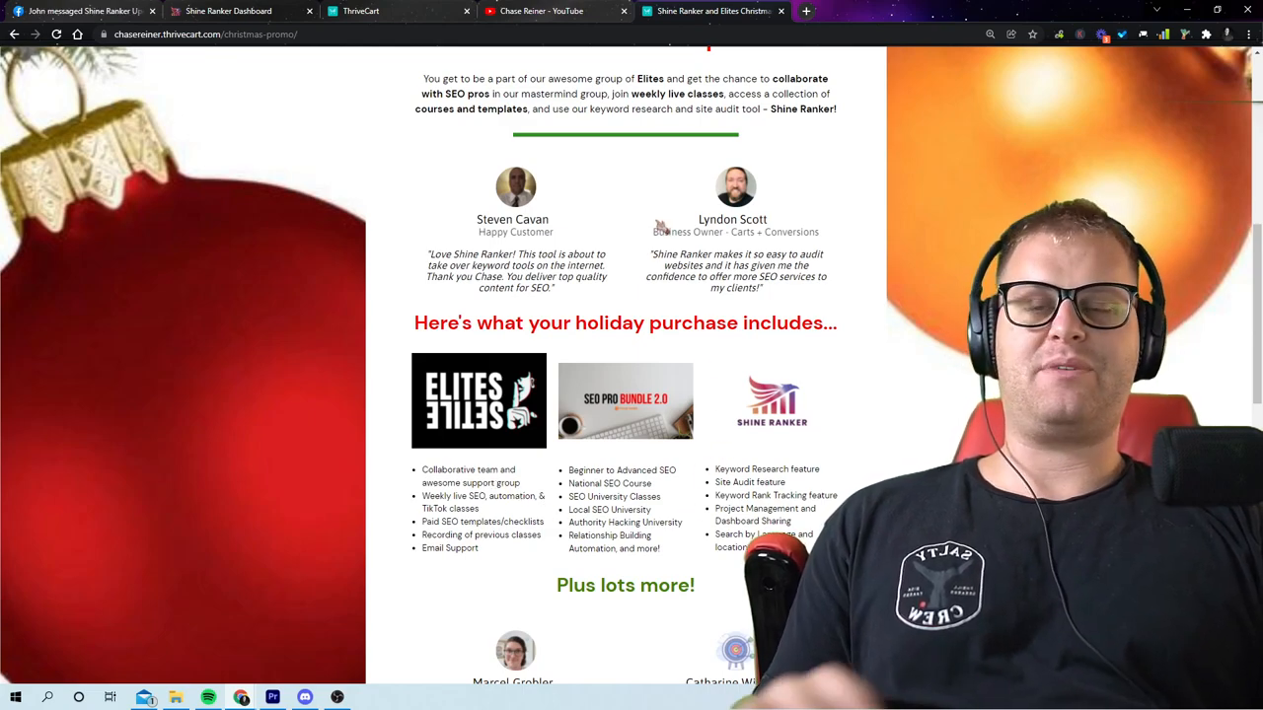
scroll(up, 3)
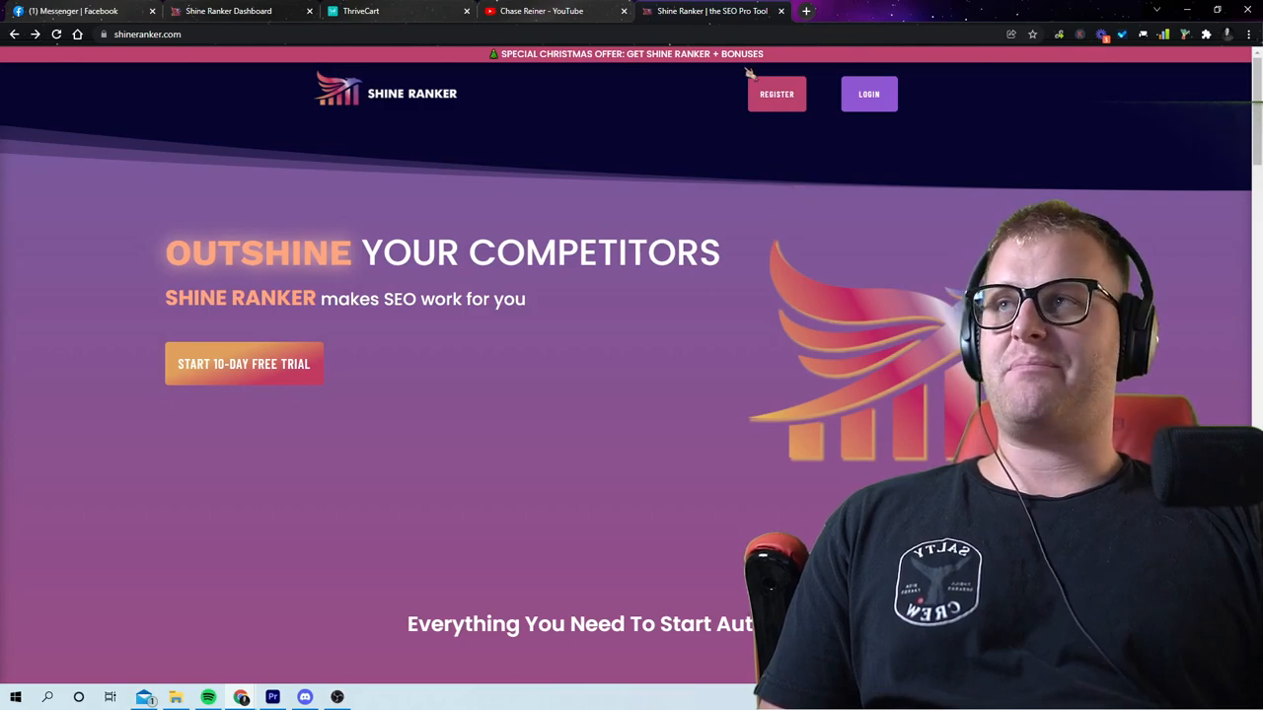
mouse_move(806, 12)
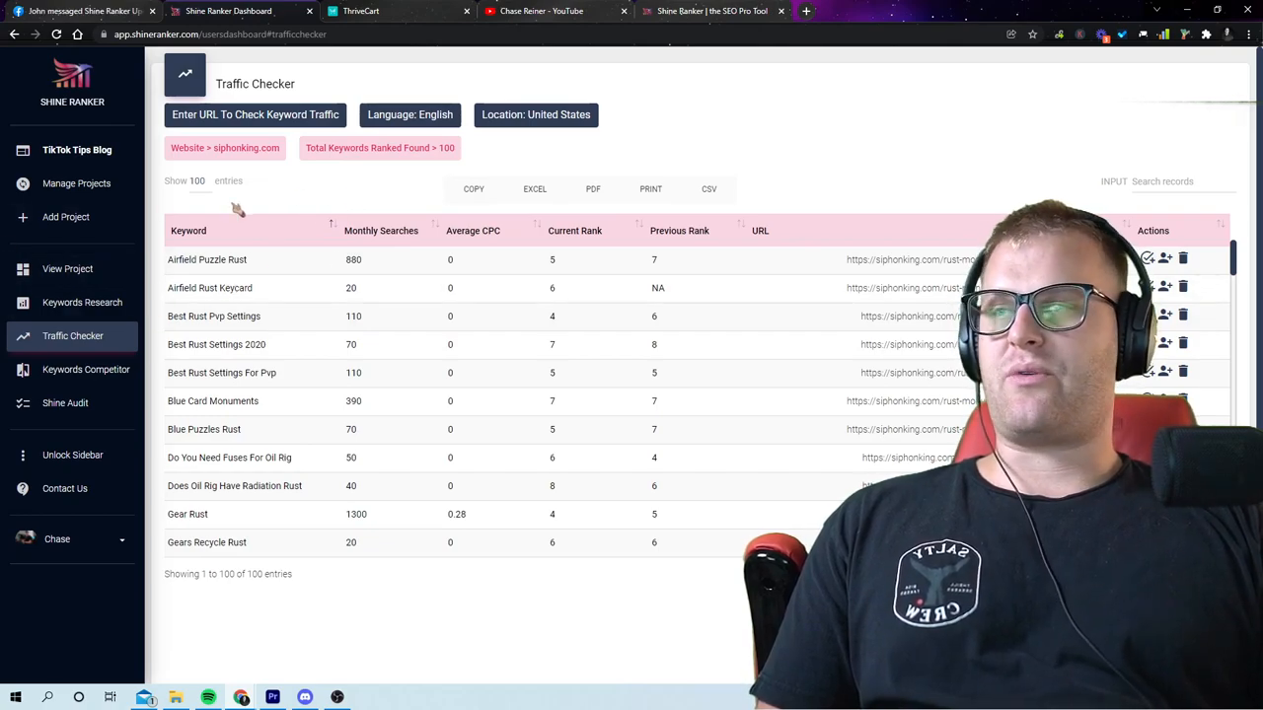
mouse_move(83, 302)
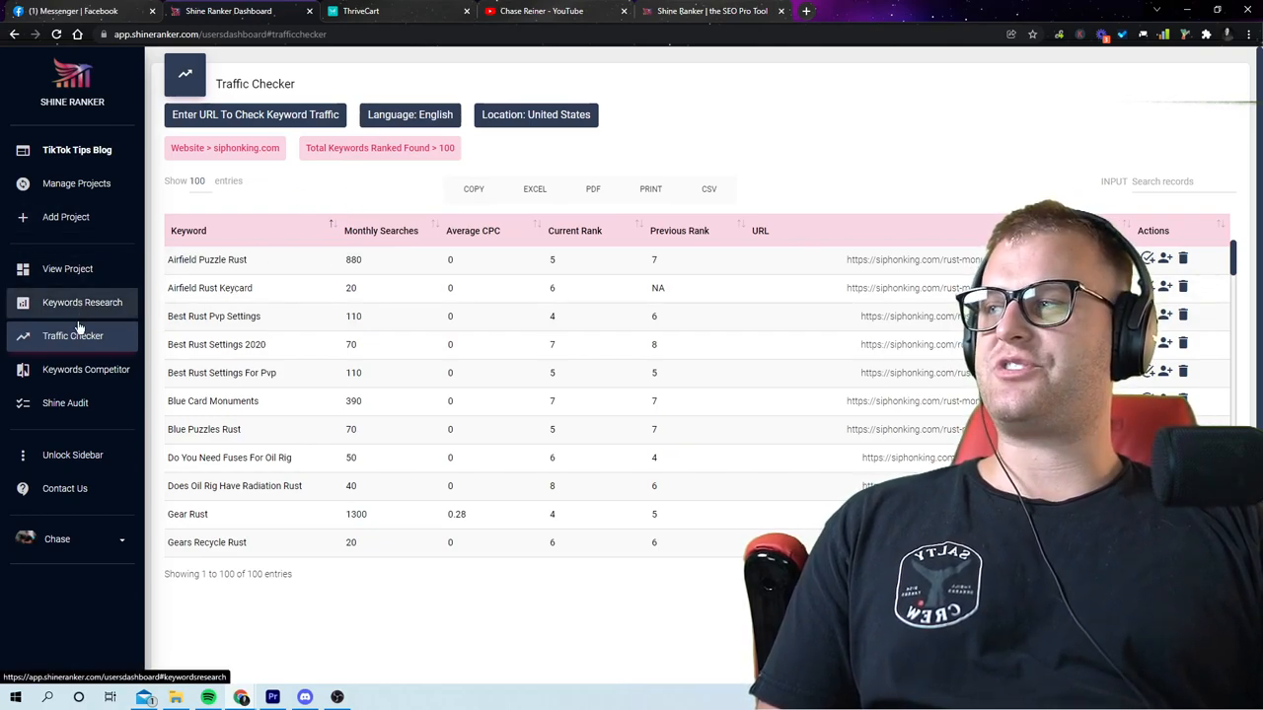
Step: Return to the 478 roblox keyword results and browse down to the 14,800-search range
click(83, 302)
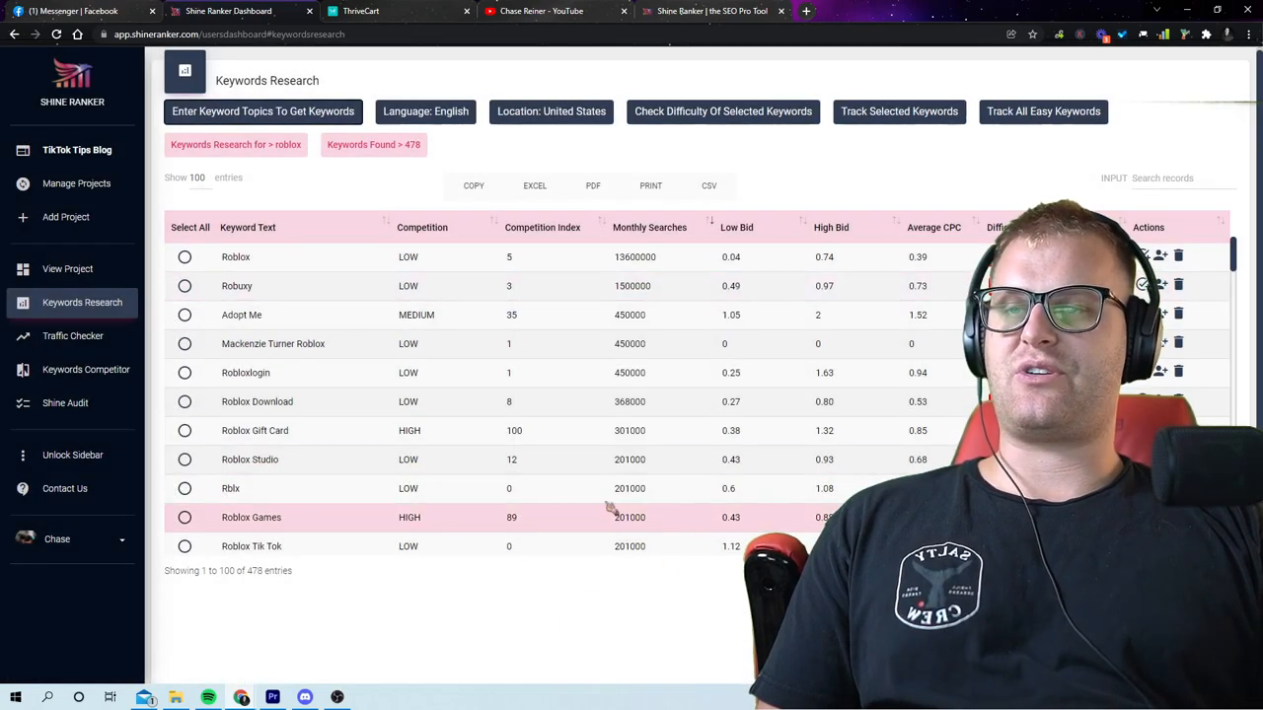
scroll(down, 3)
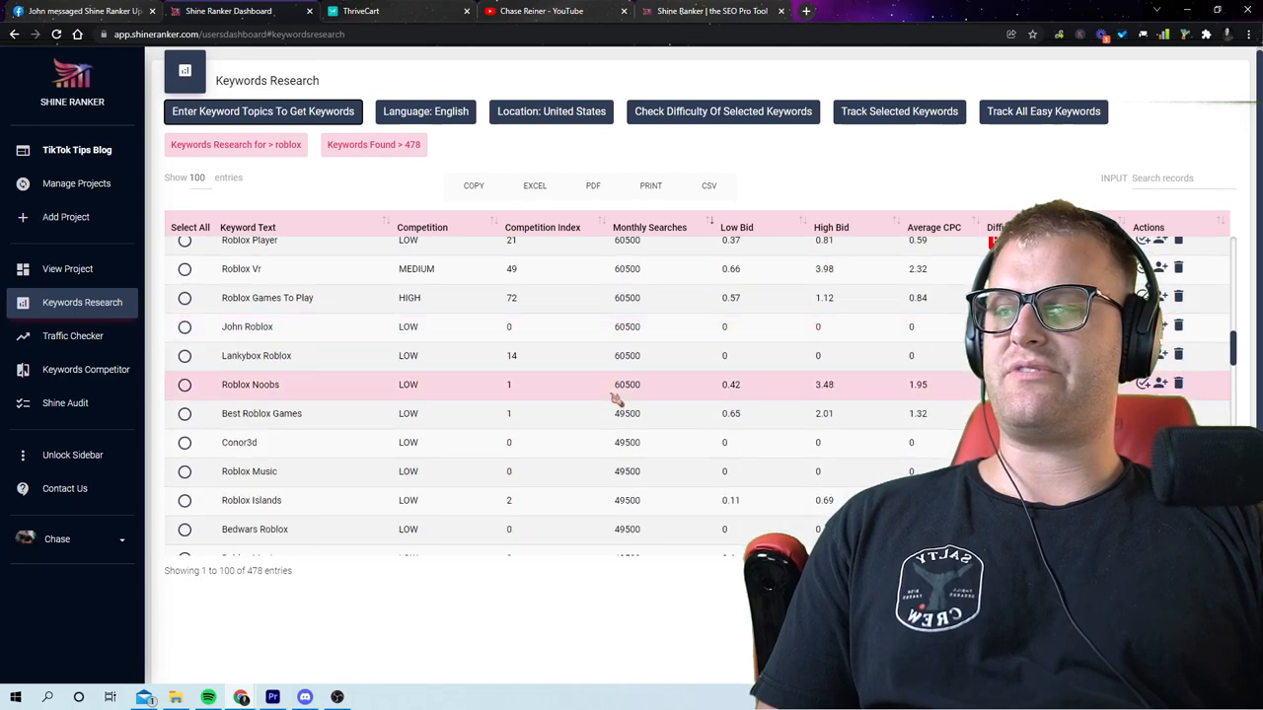
scroll(down, 3)
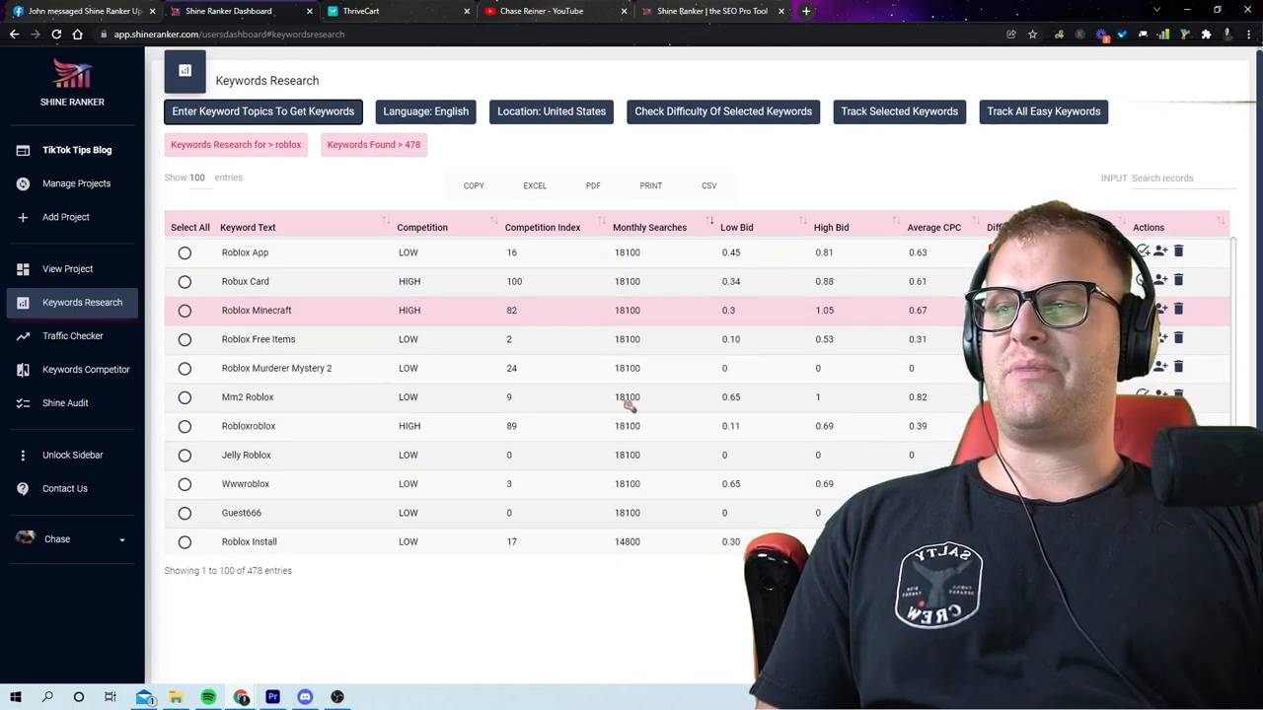
scroll(down, 3)
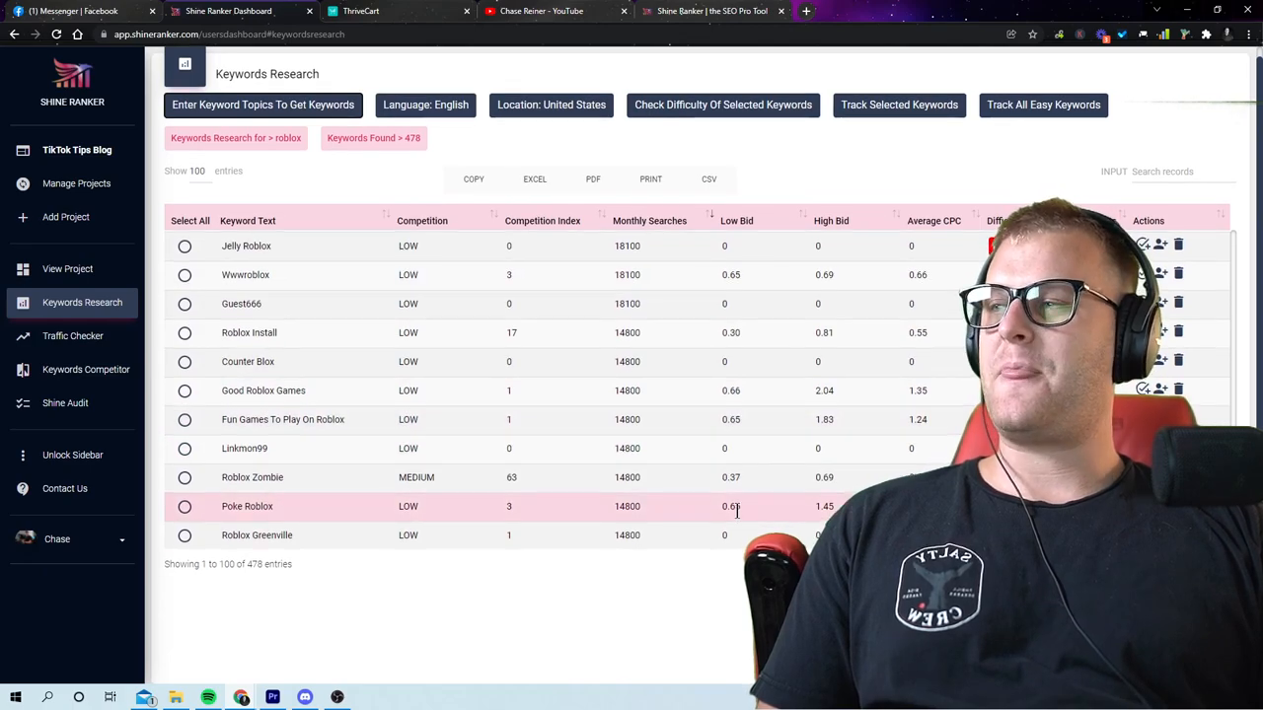
click(649, 221)
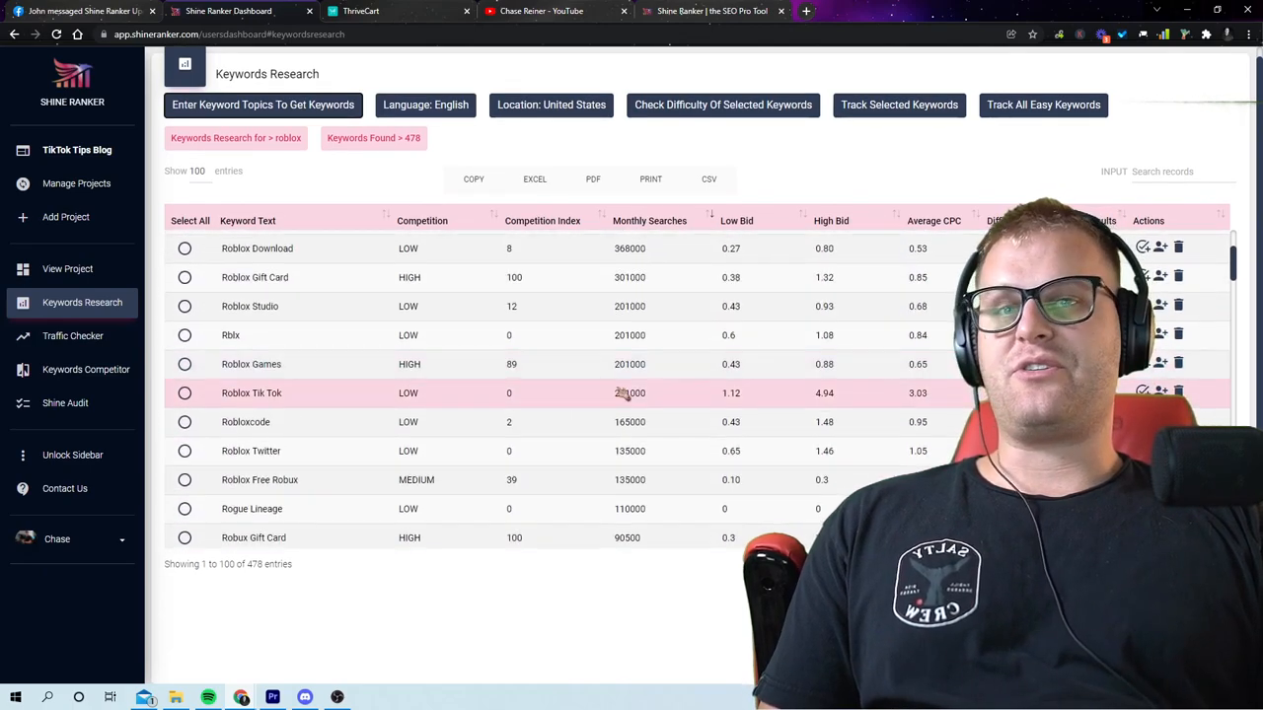
scroll(down, 3)
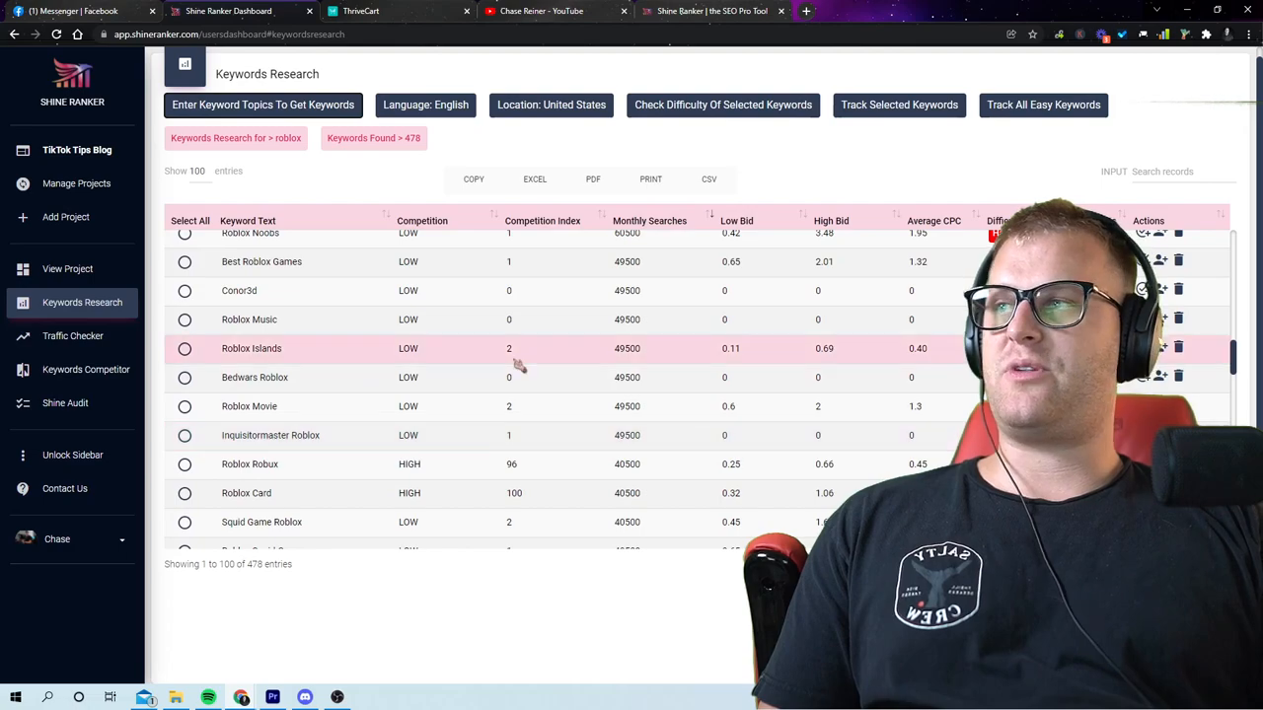
scroll(up, 3)
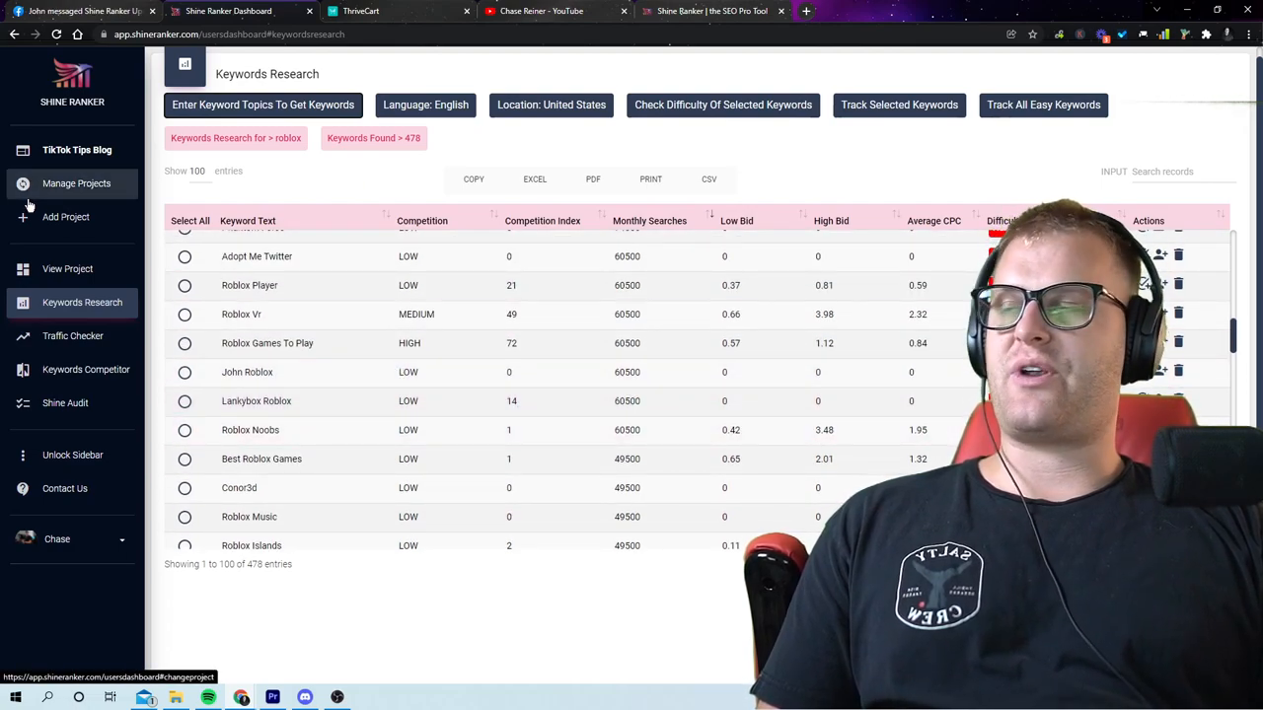
Step: Create a project named 'New Roblox Website' and bring up its keyword entry form
click(65, 217)
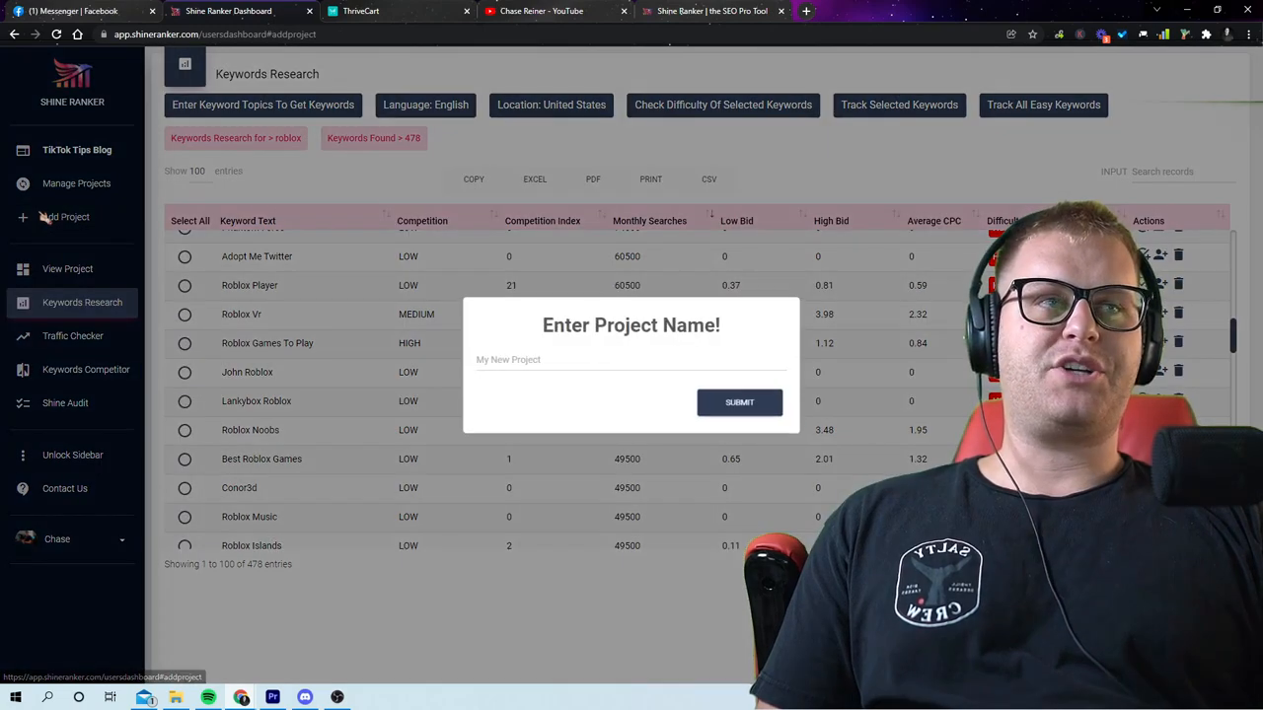
click(631, 360)
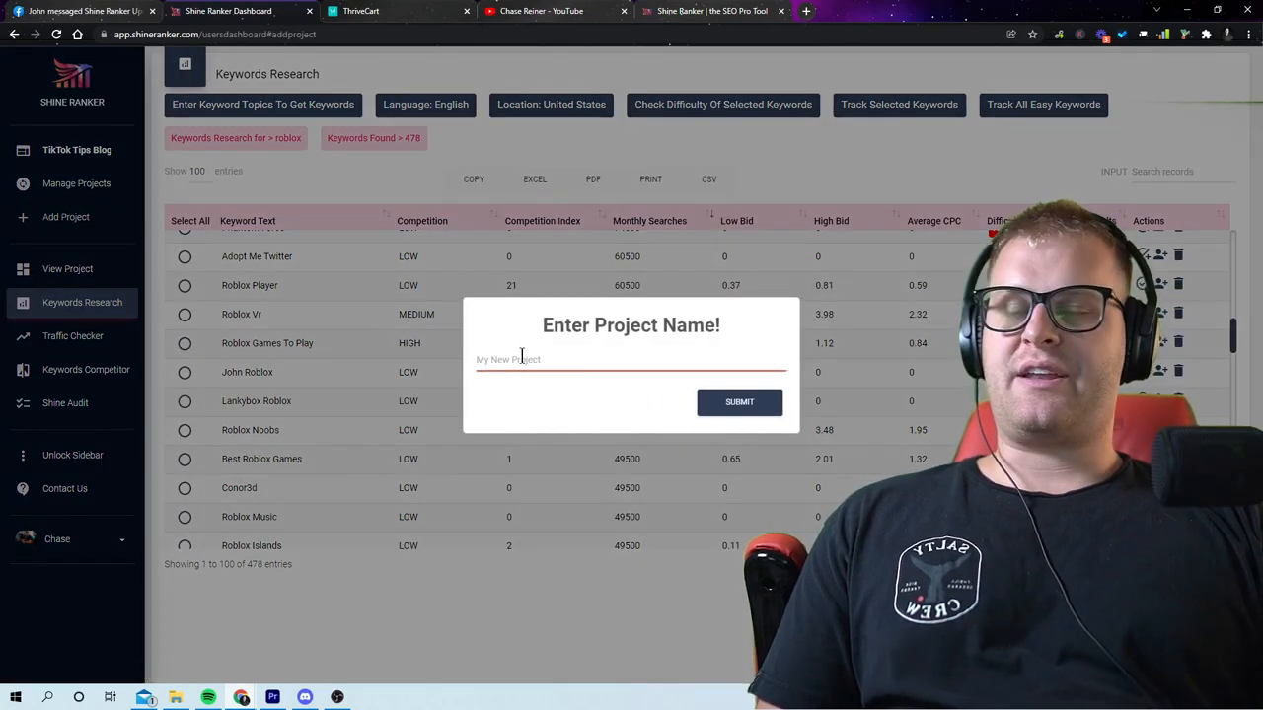
text(R)
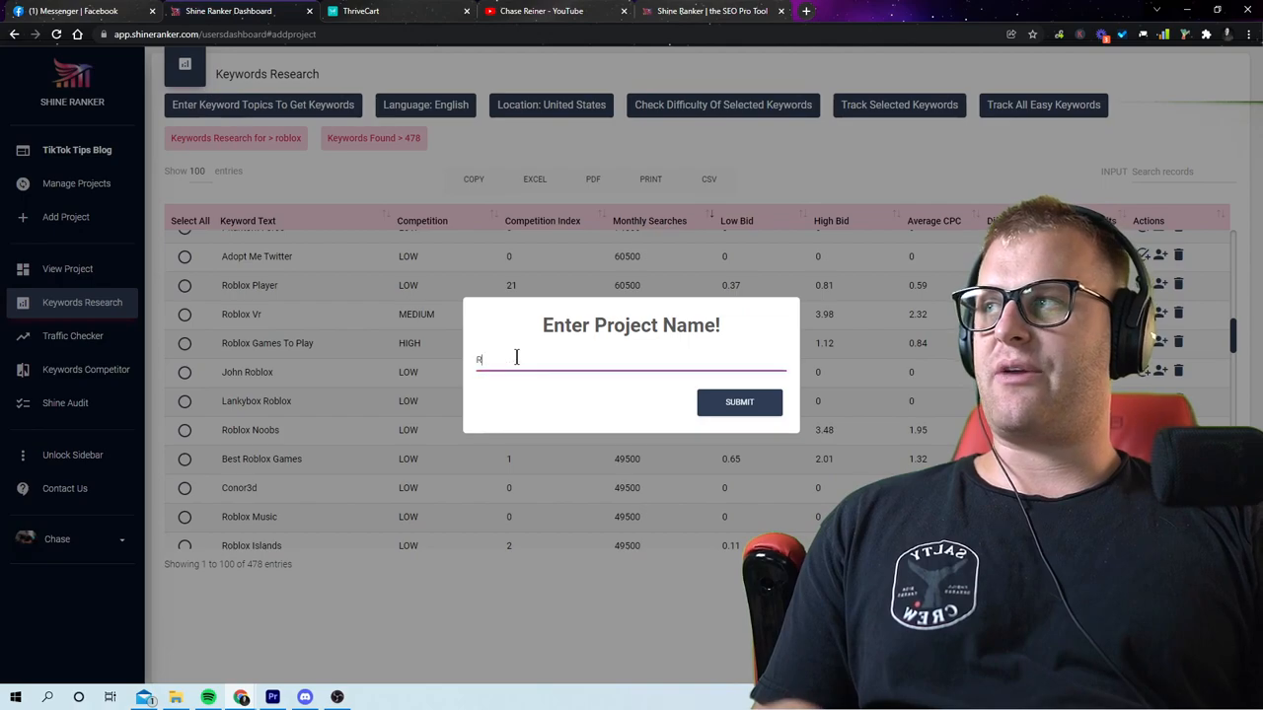
text(Roblox)
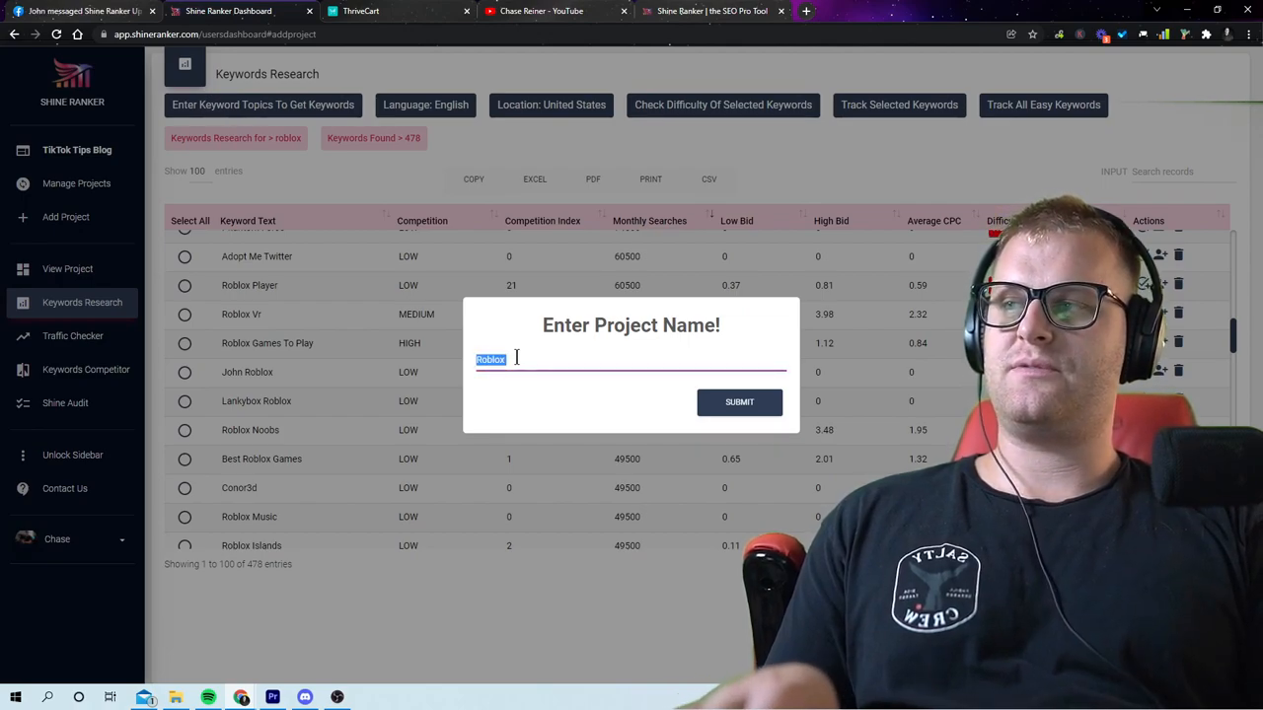
text(New Roblox Website)
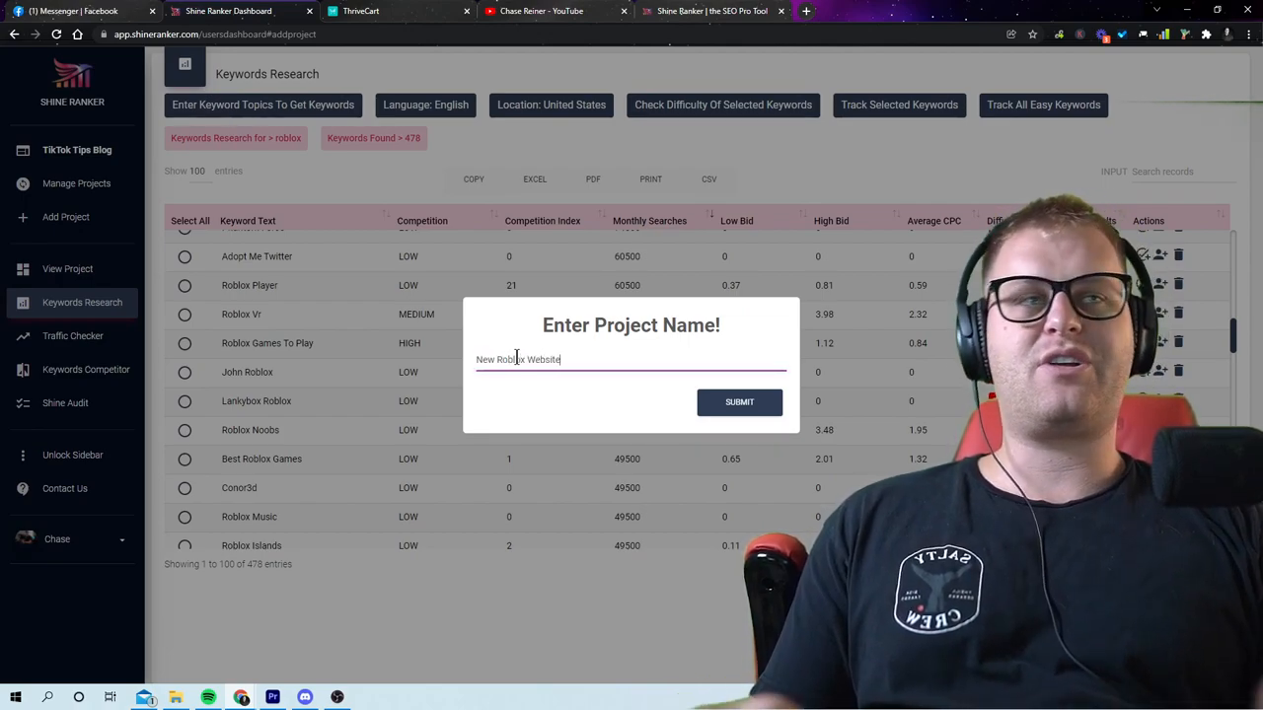
click(738, 403)
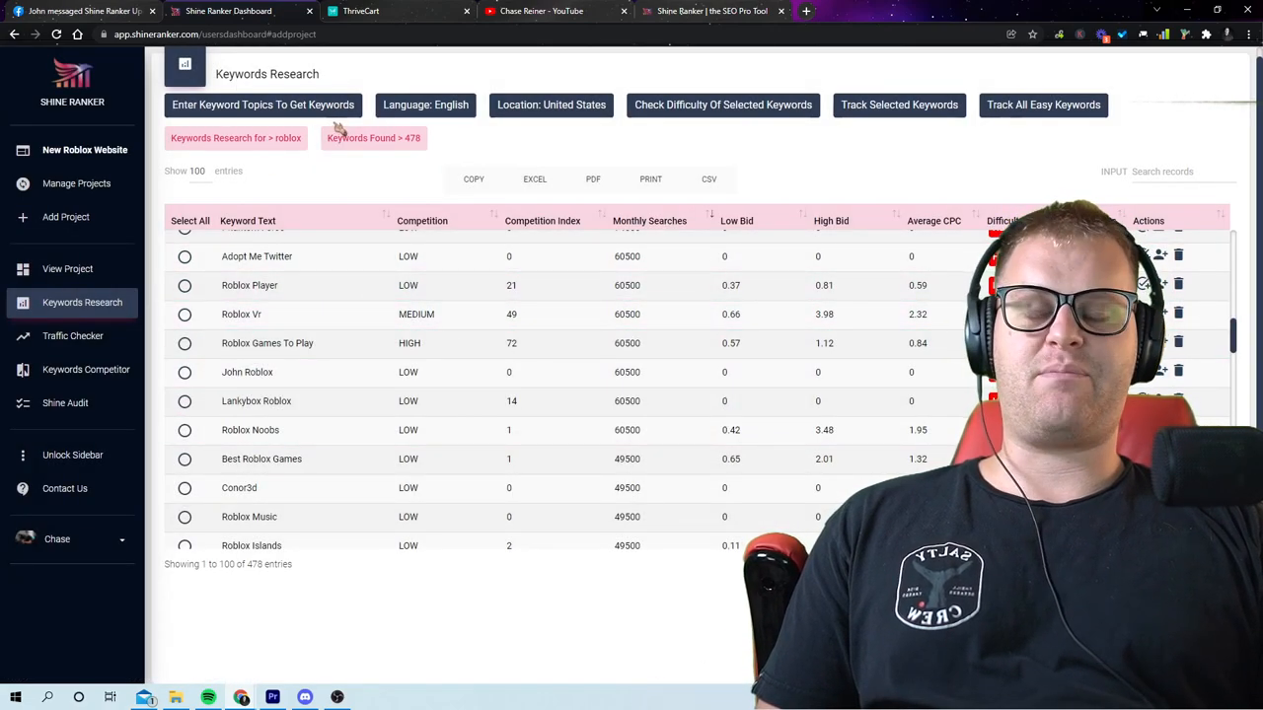
click(263, 105)
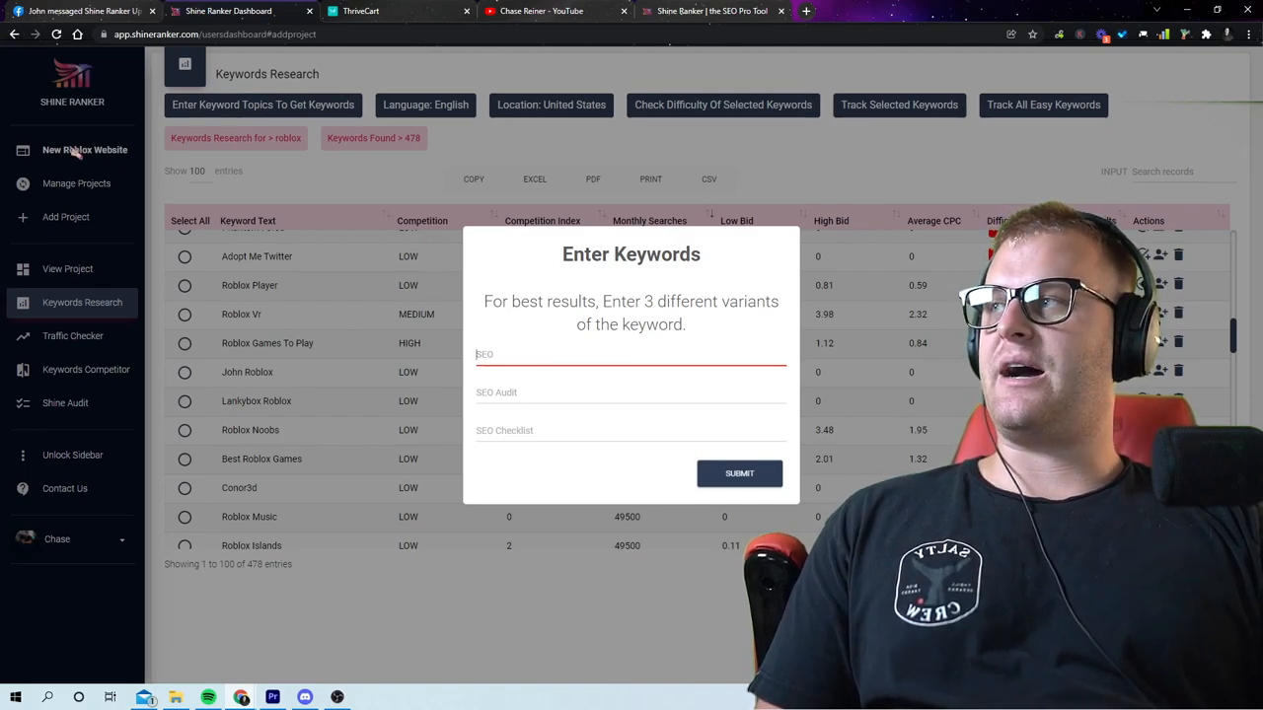
Step: Research roblox, roblox tips and roblox game in the New Roblox Website project
click(67, 268)
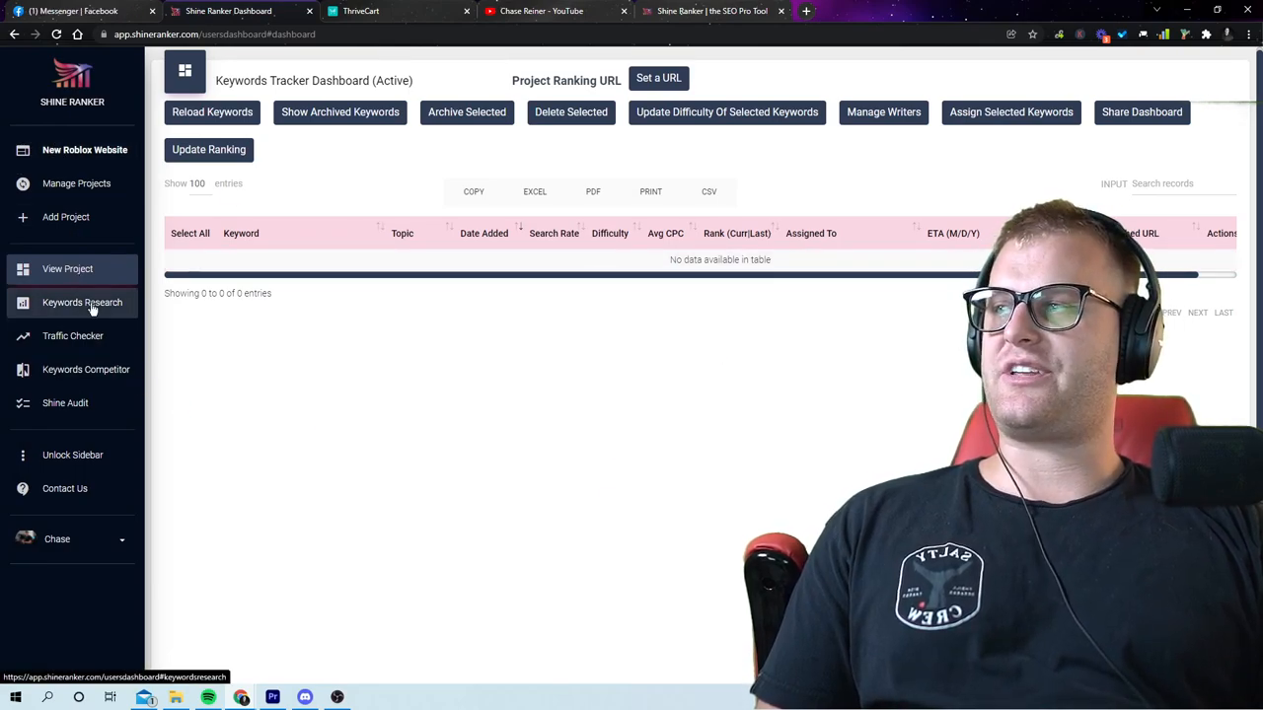
click(83, 304)
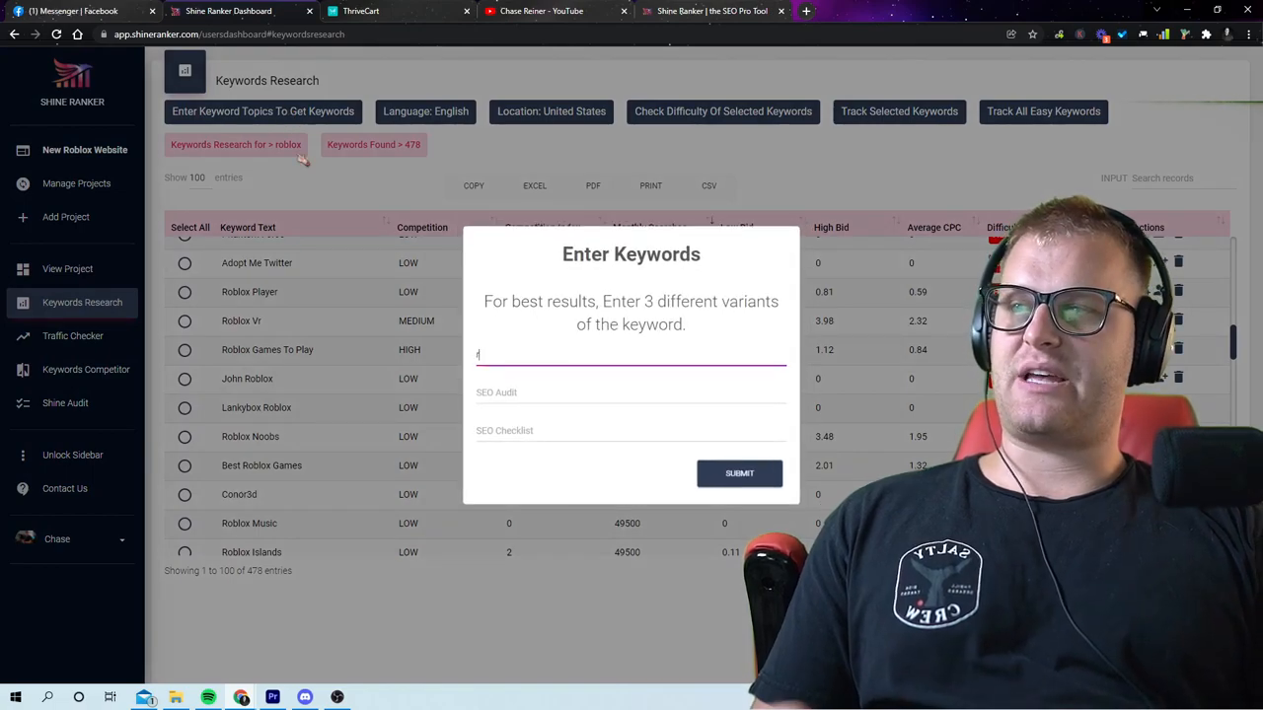
text(roblox)
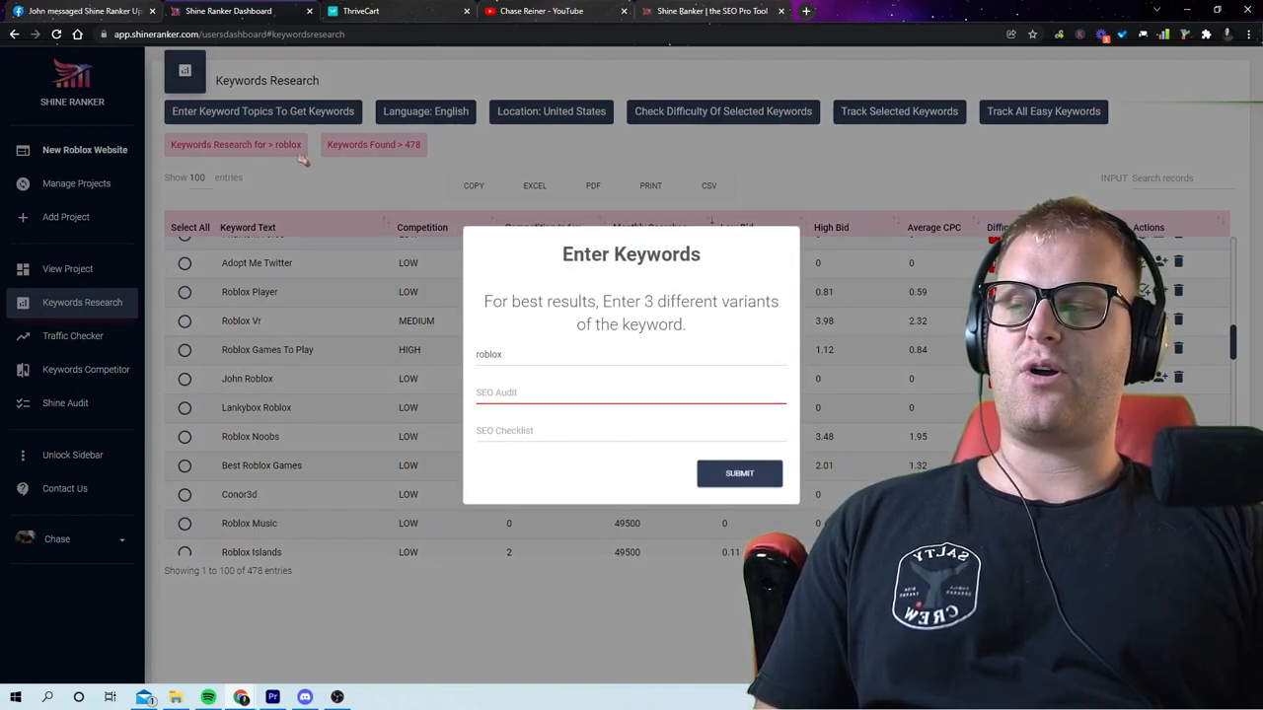
text(roblox tips)
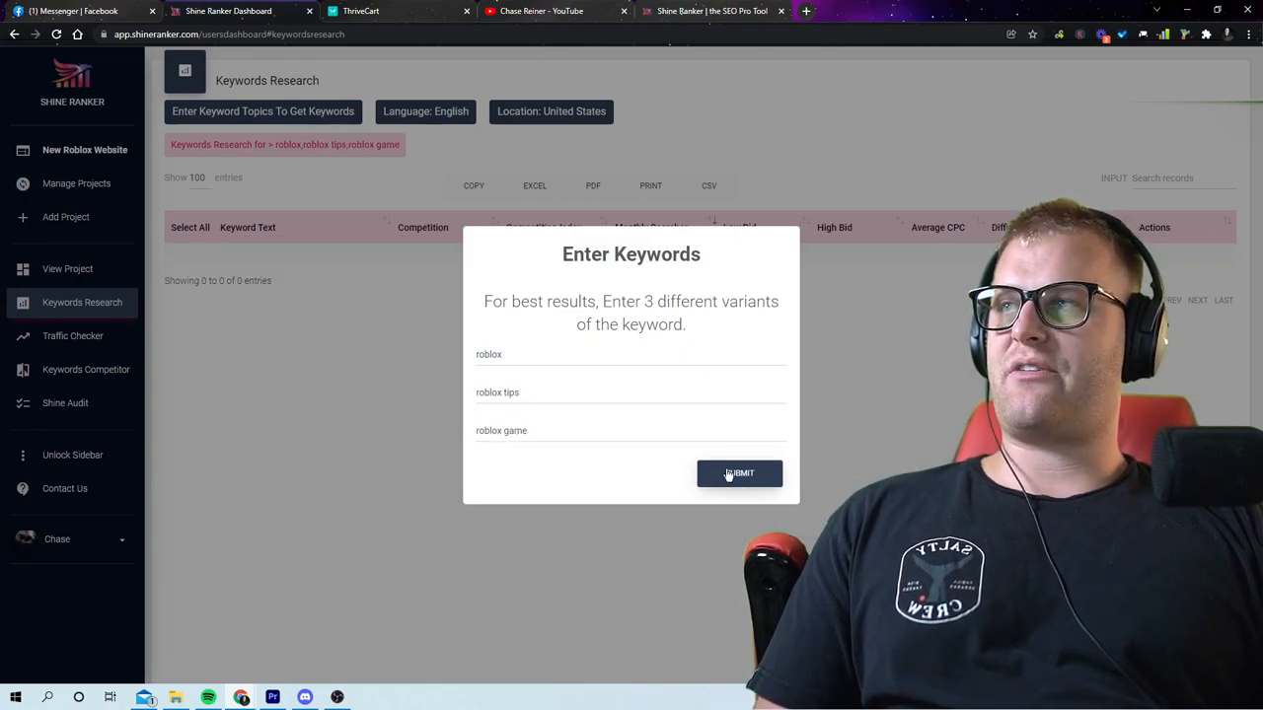
click(739, 473)
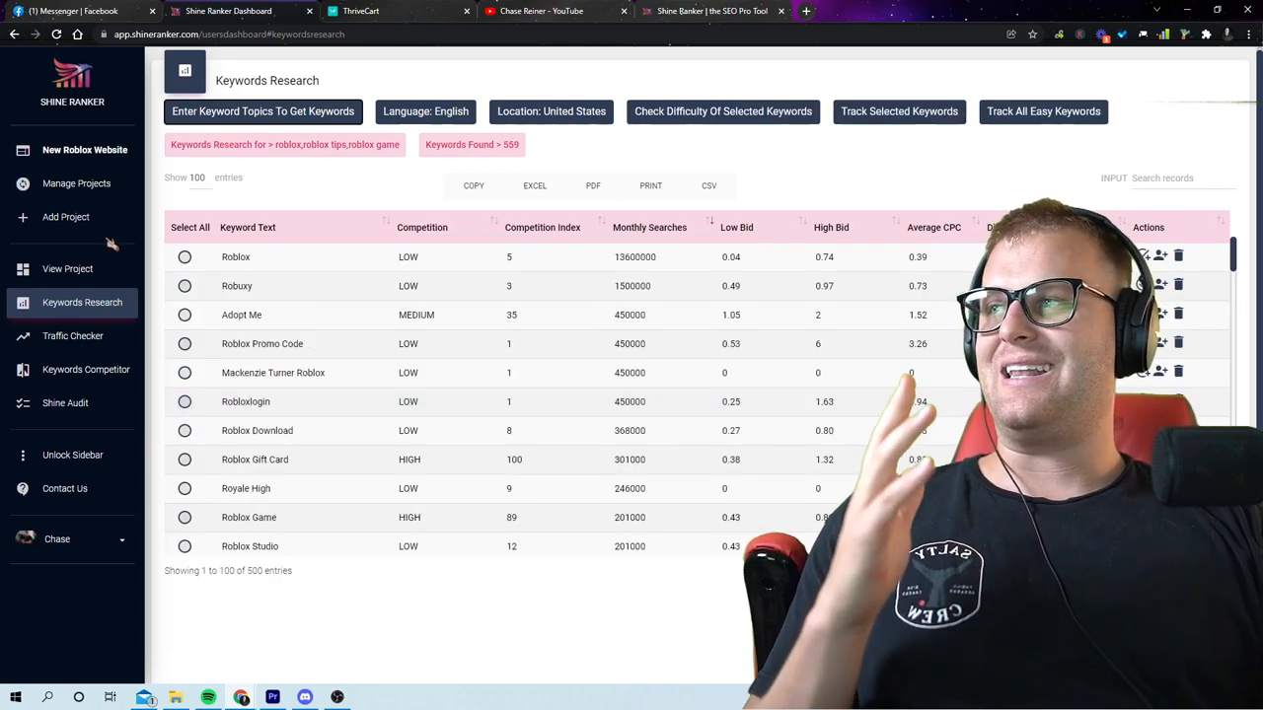
Step: Browse through the 1,175 keywords found for the three roblox variants
click(189, 227)
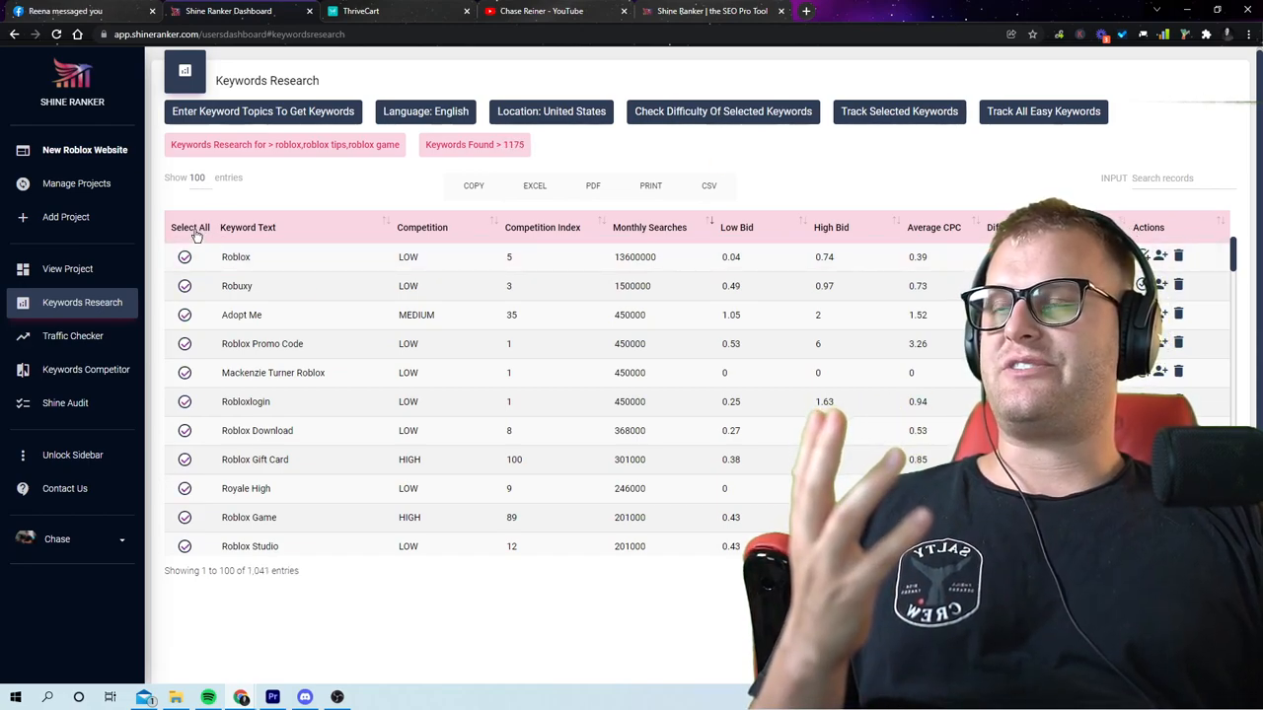
click(722, 111)
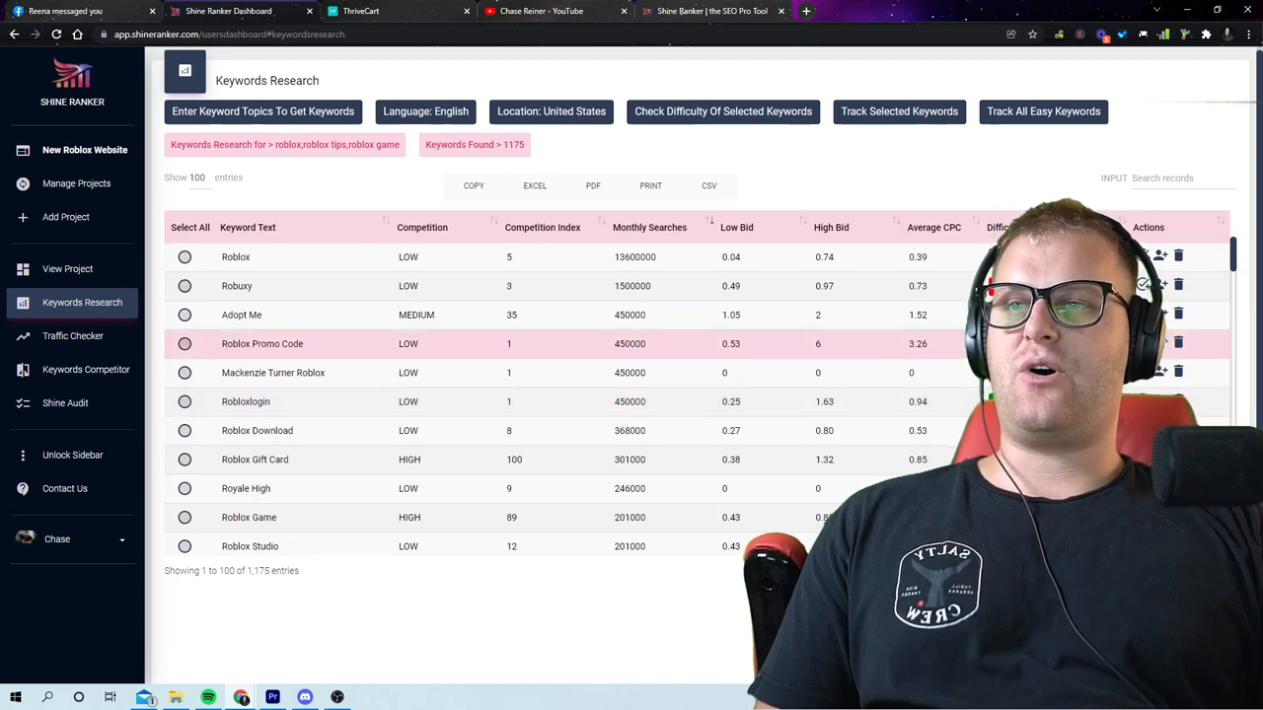
scroll(down, 3)
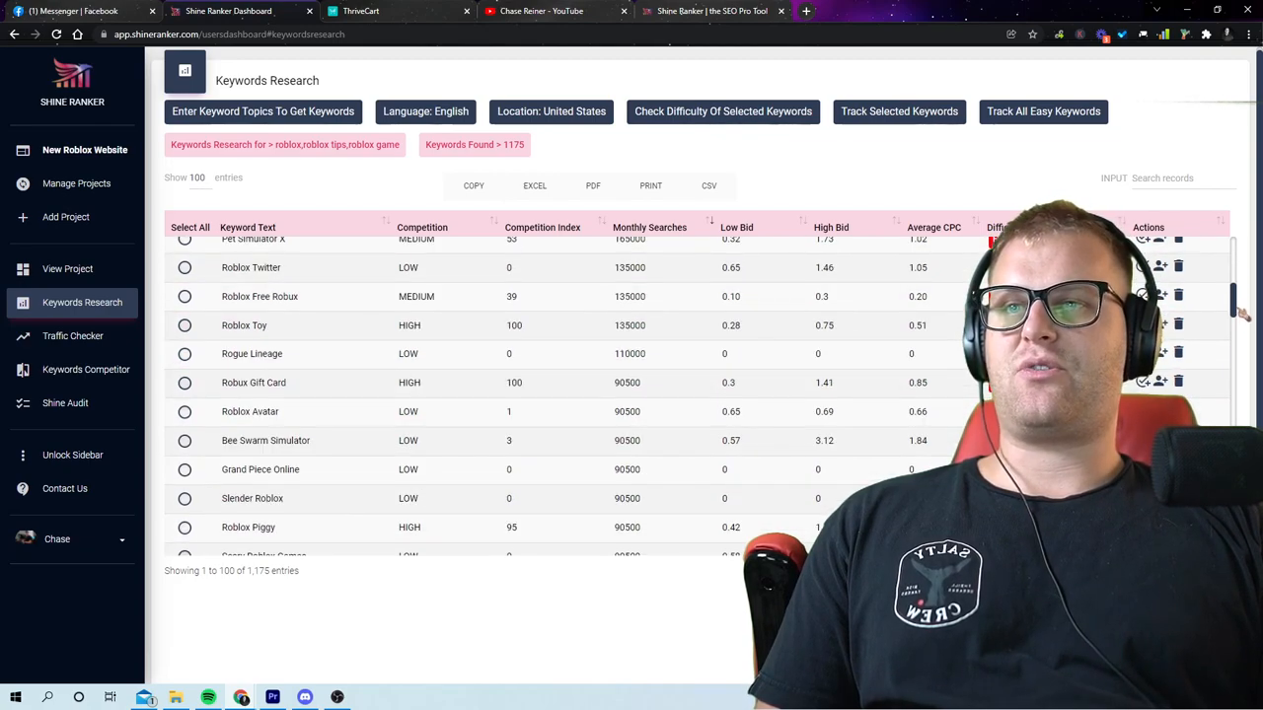
scroll(down, 3)
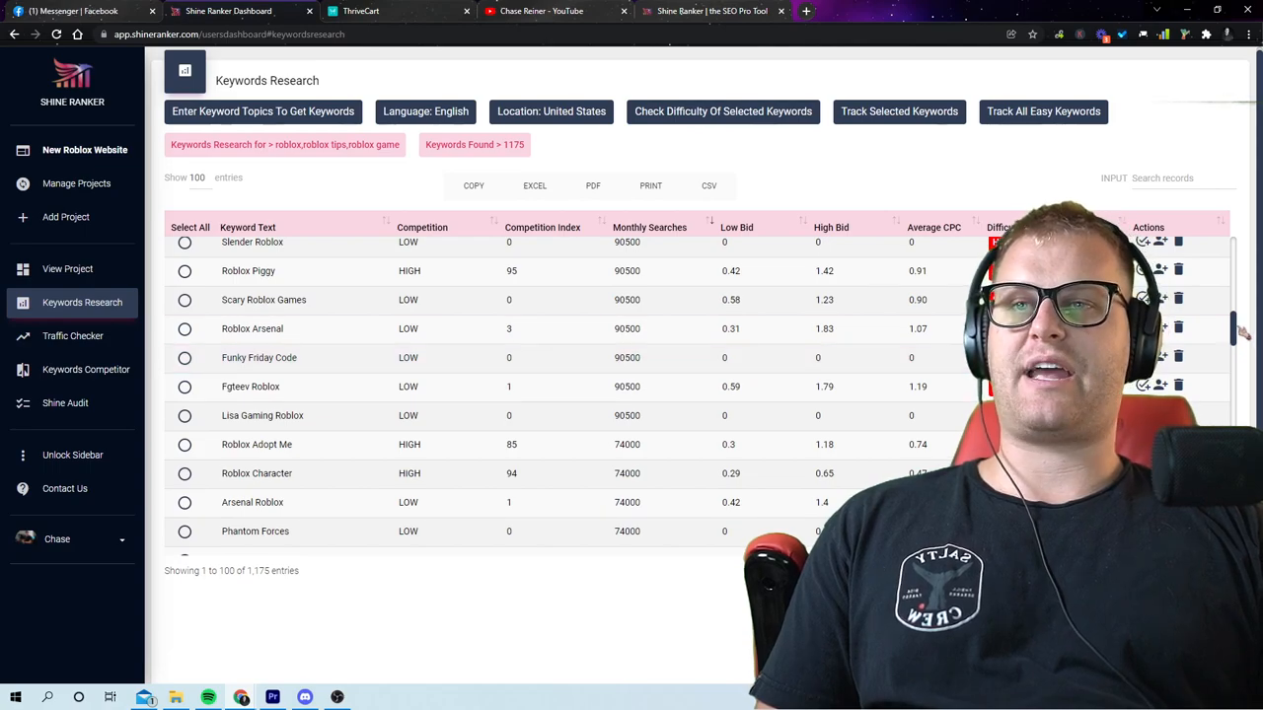
scroll(down, 3)
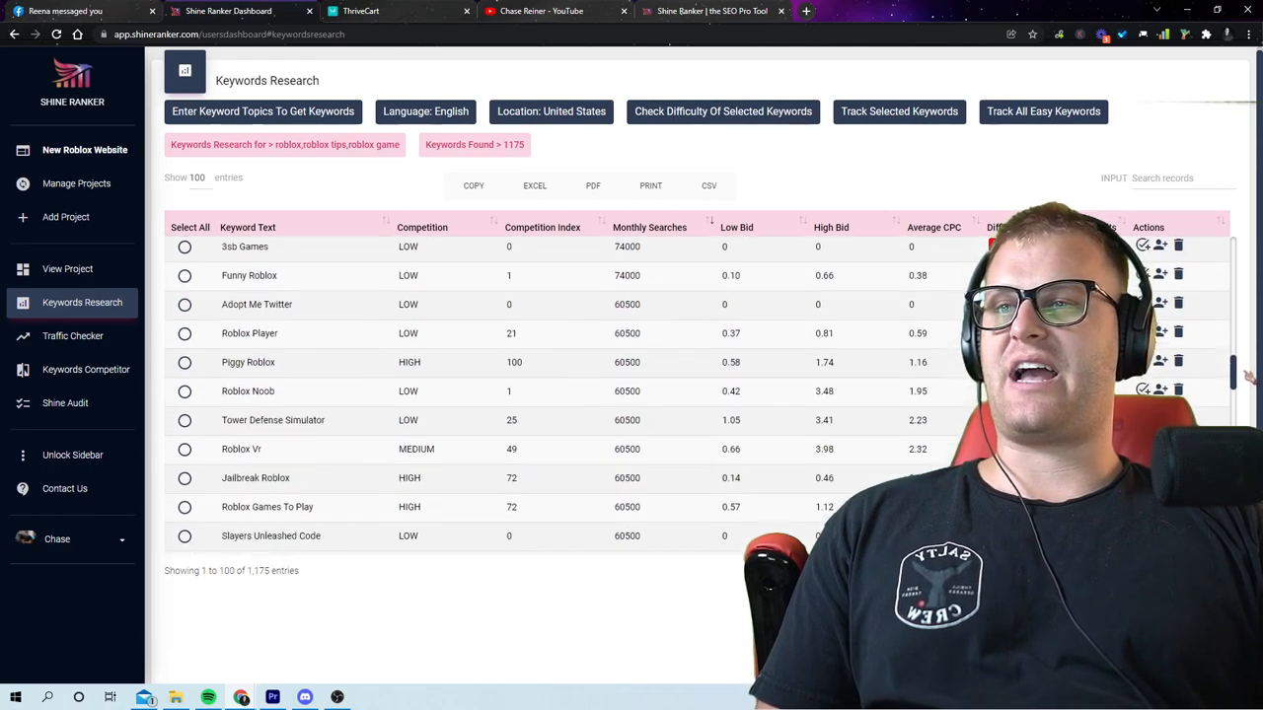
scroll(down, 3)
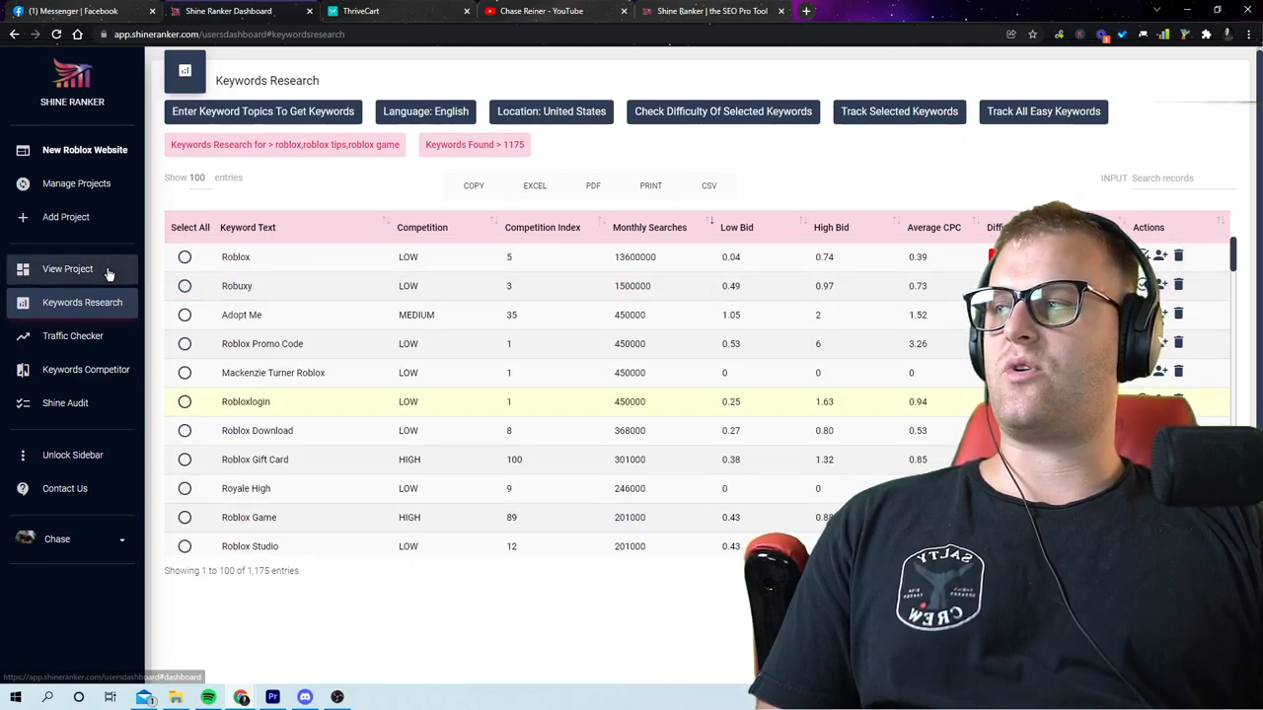
Step: View the project's tracker of Easy keywords sorted by search rate, highest first
click(67, 268)
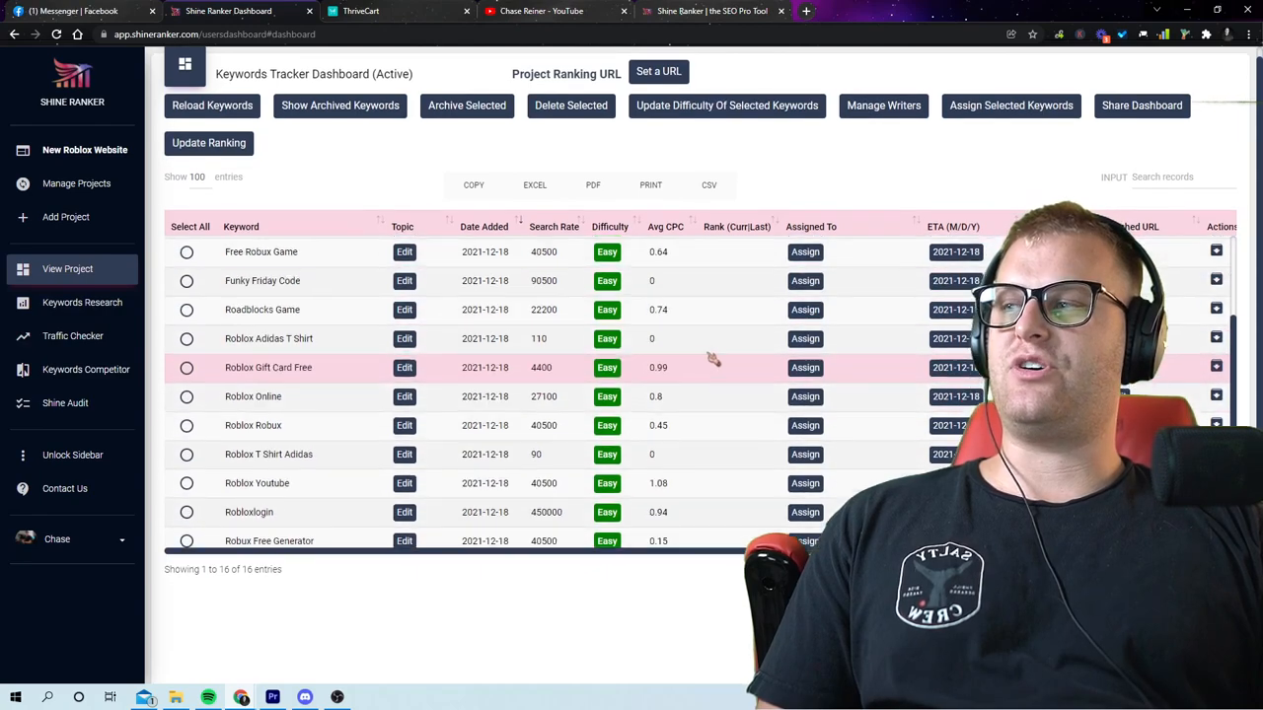
click(240, 225)
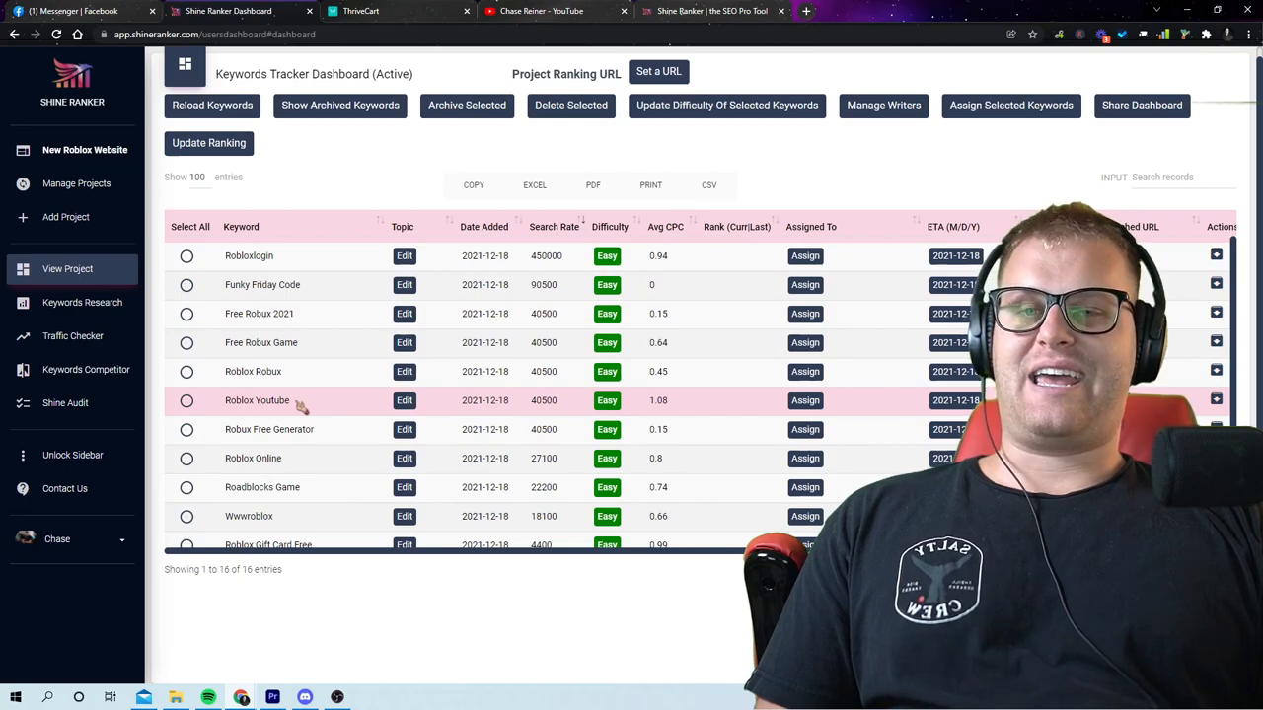
double_click(248, 256)
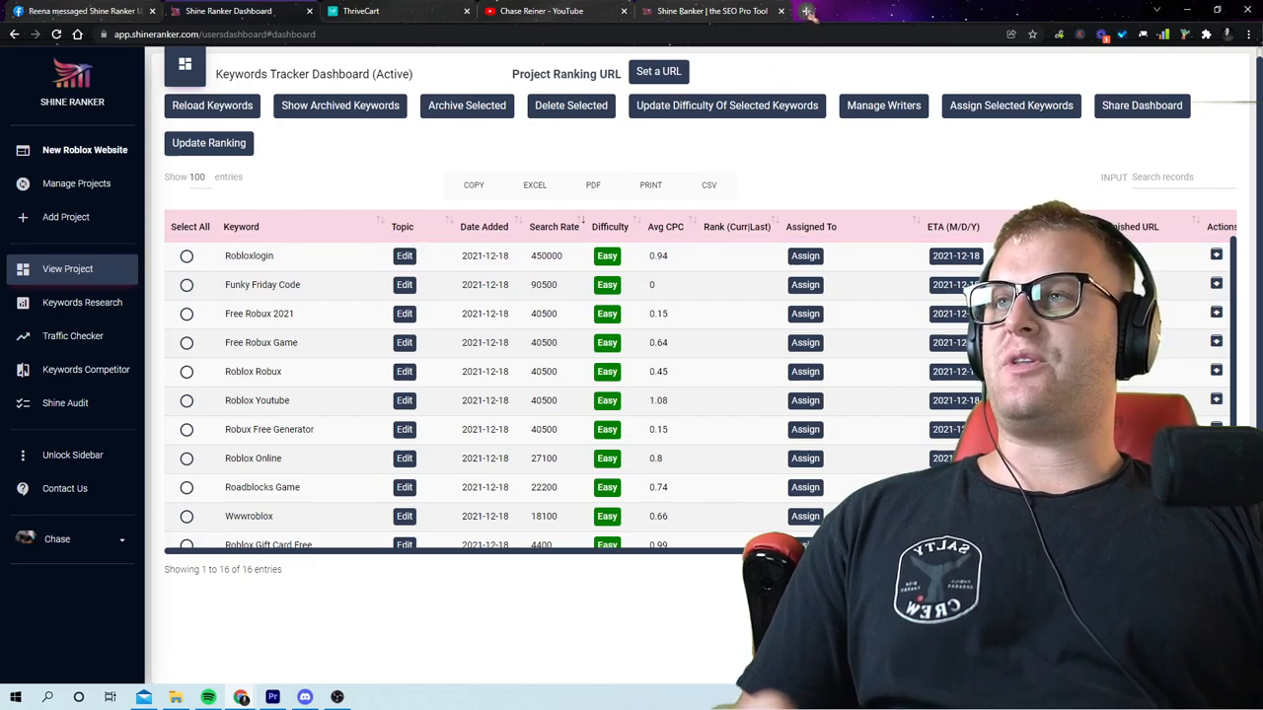
Step: Run Google searches for cats variants, check results, then return to the Shine Ranker homepage
click(844, 12)
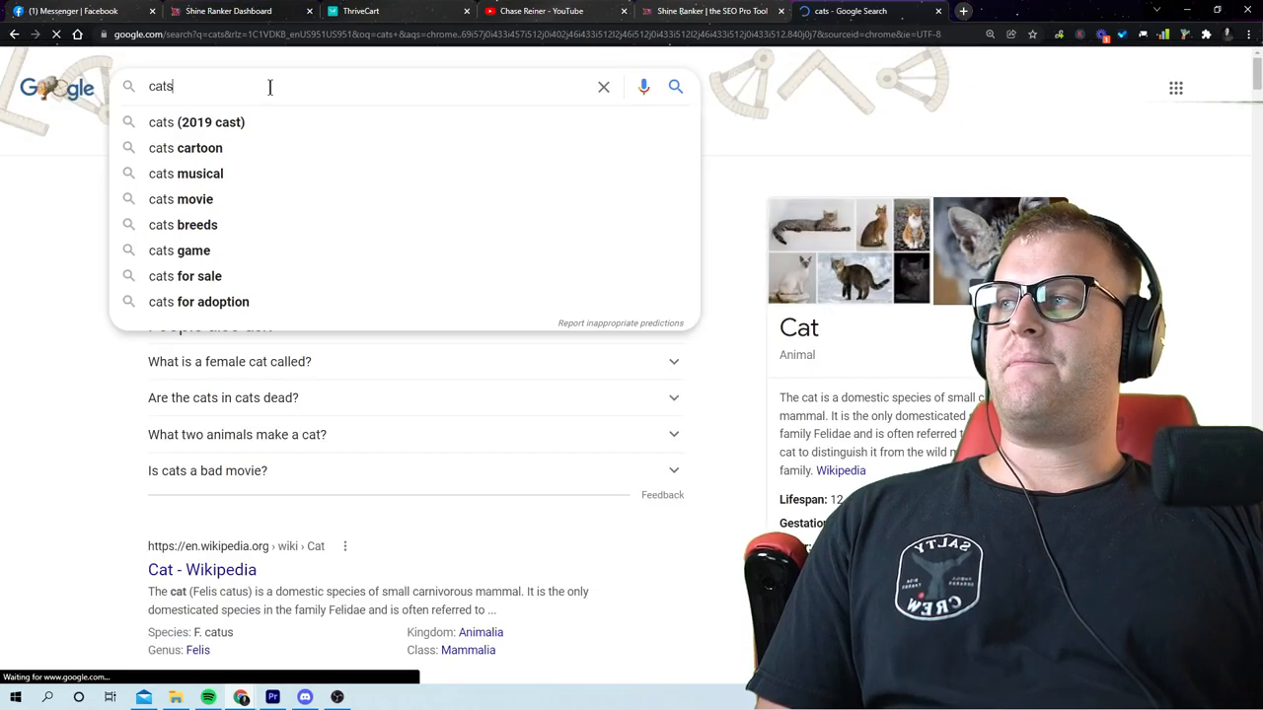
key(Return)
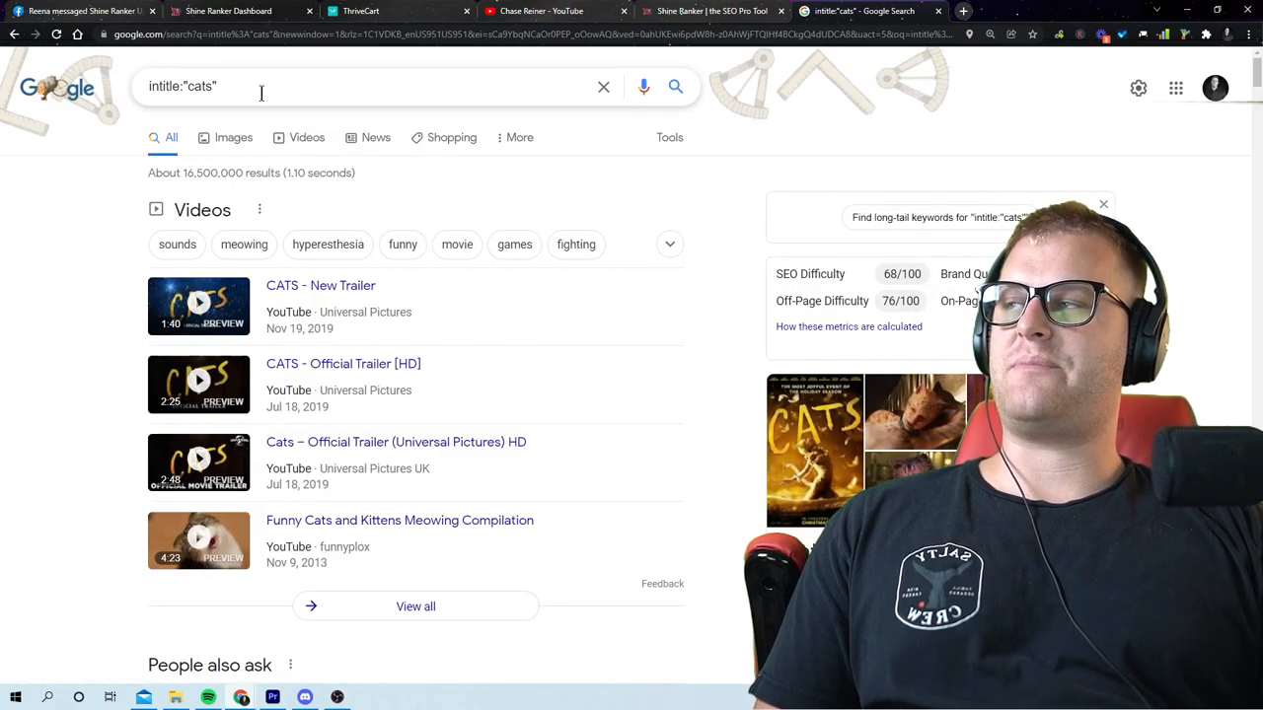
click(375, 86)
text(catss)
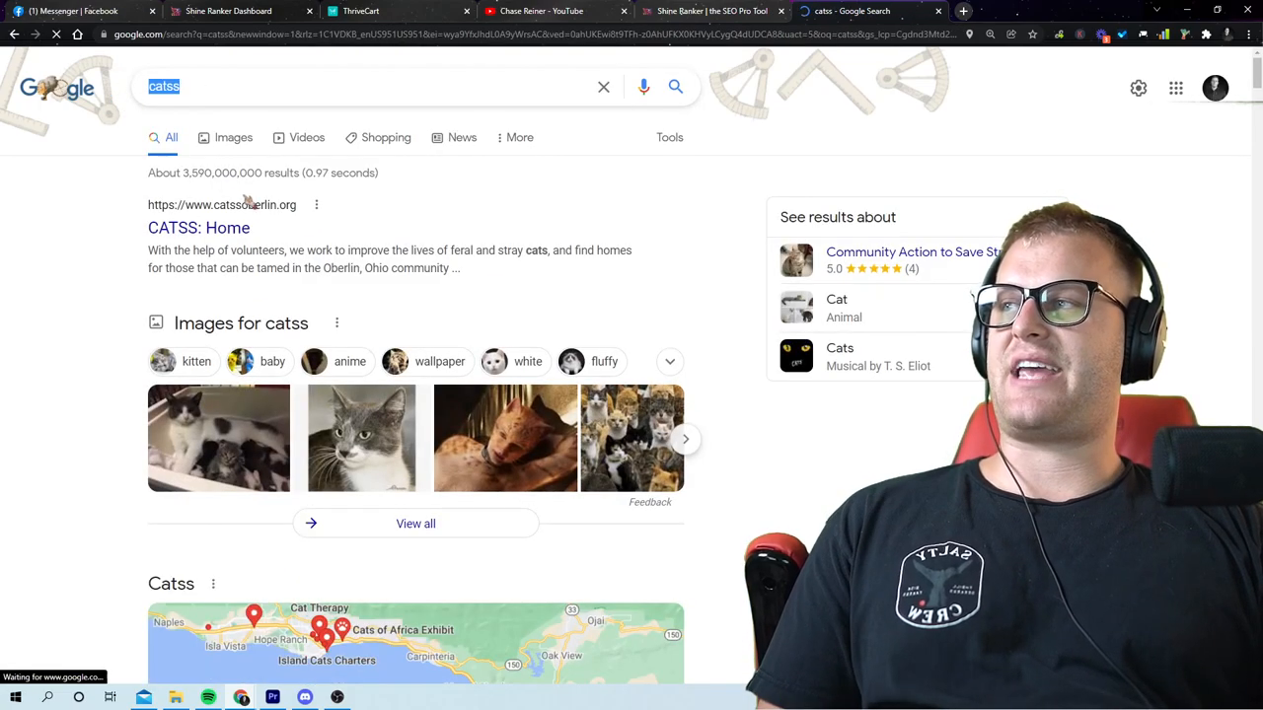
scroll(down, 3)
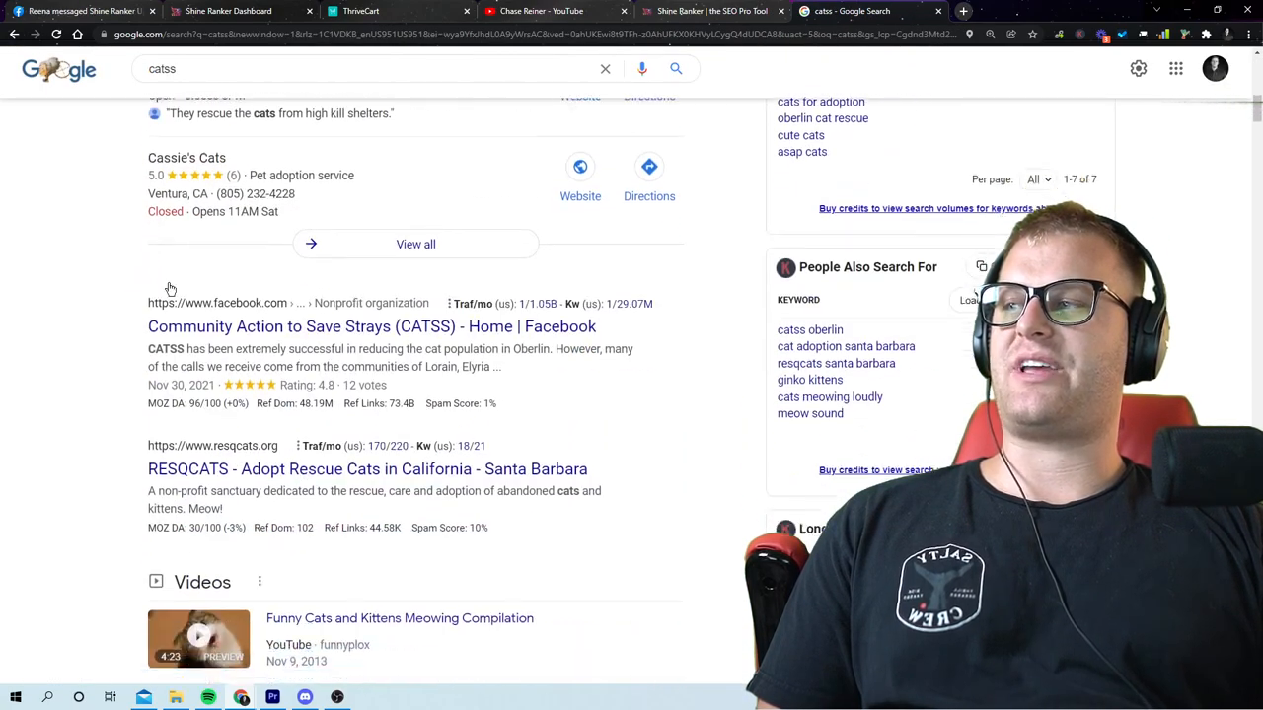
scroll(up, 3)
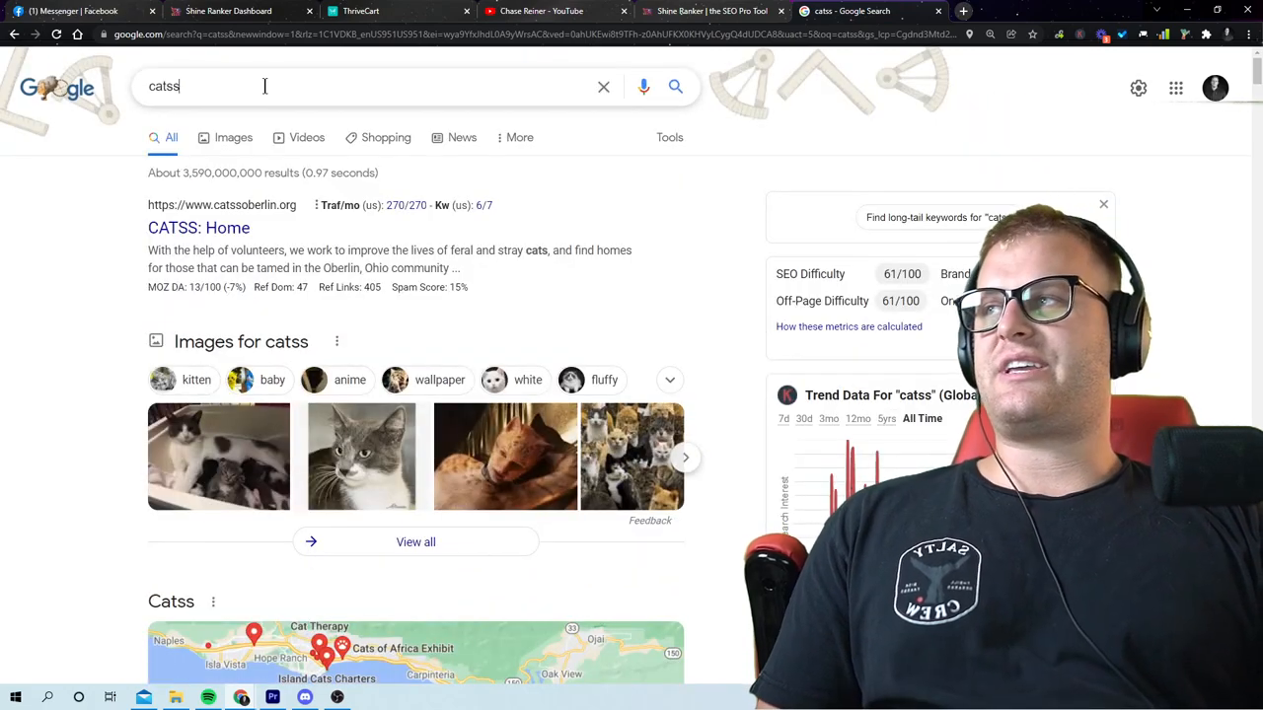
click(345, 87)
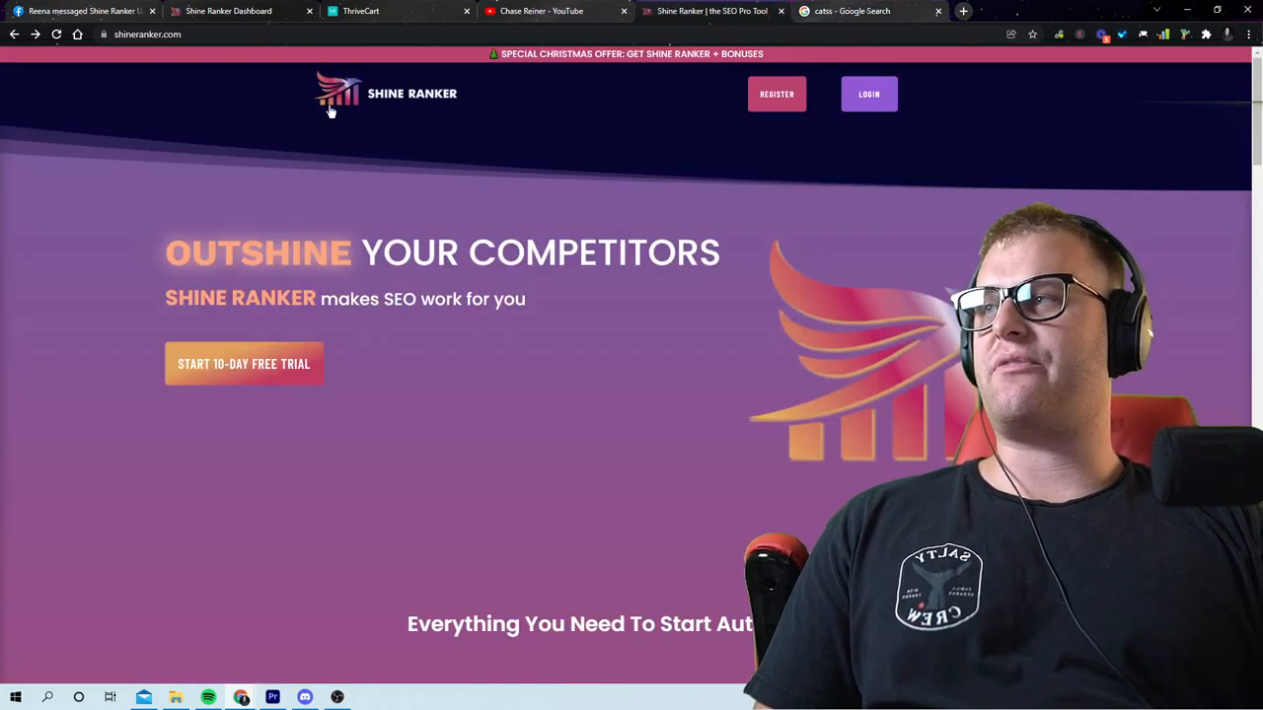
Step: Tick the five lowest-volume roblox t-shirt keywords in the New Roblox Website tracker
click(394, 12)
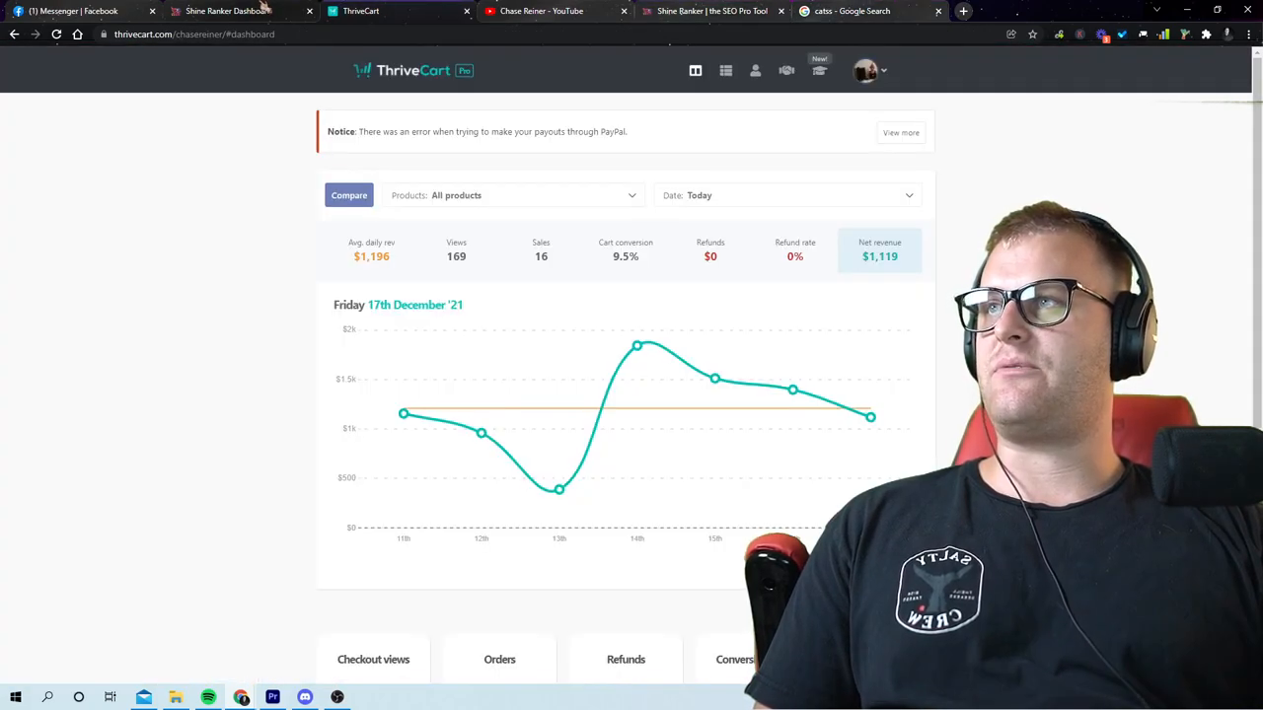
click(227, 12)
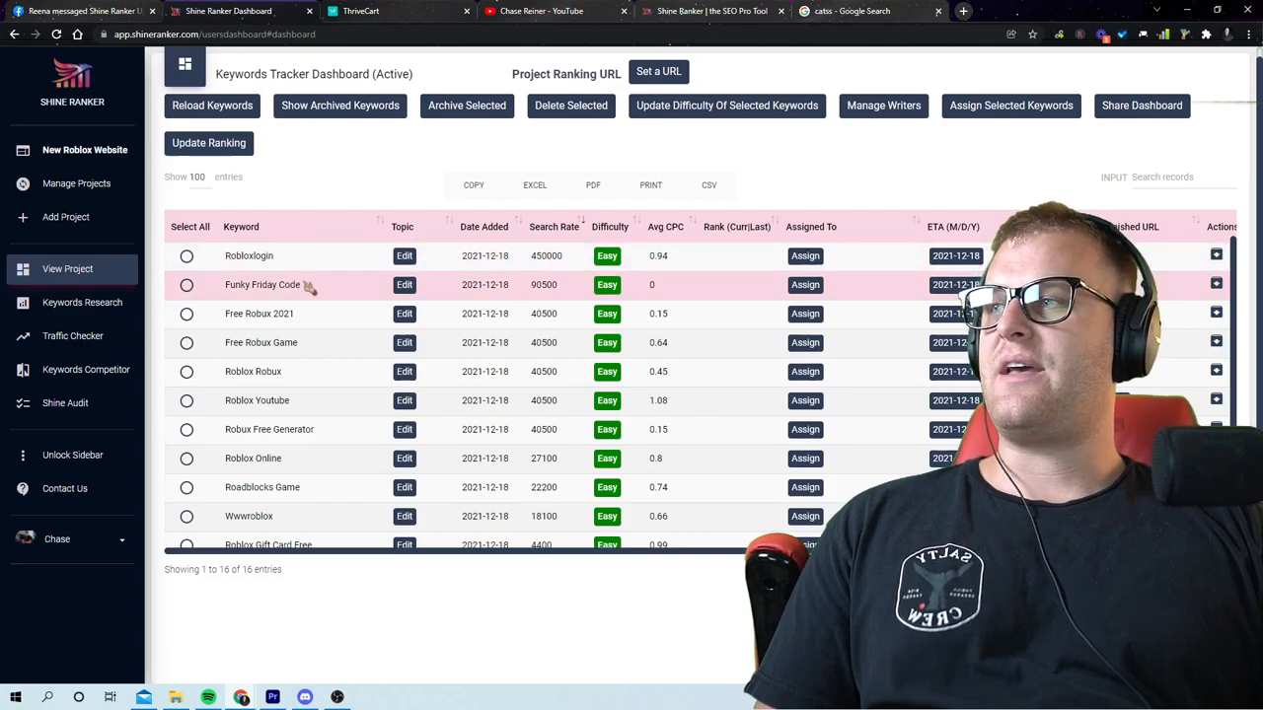
scroll(down, 3)
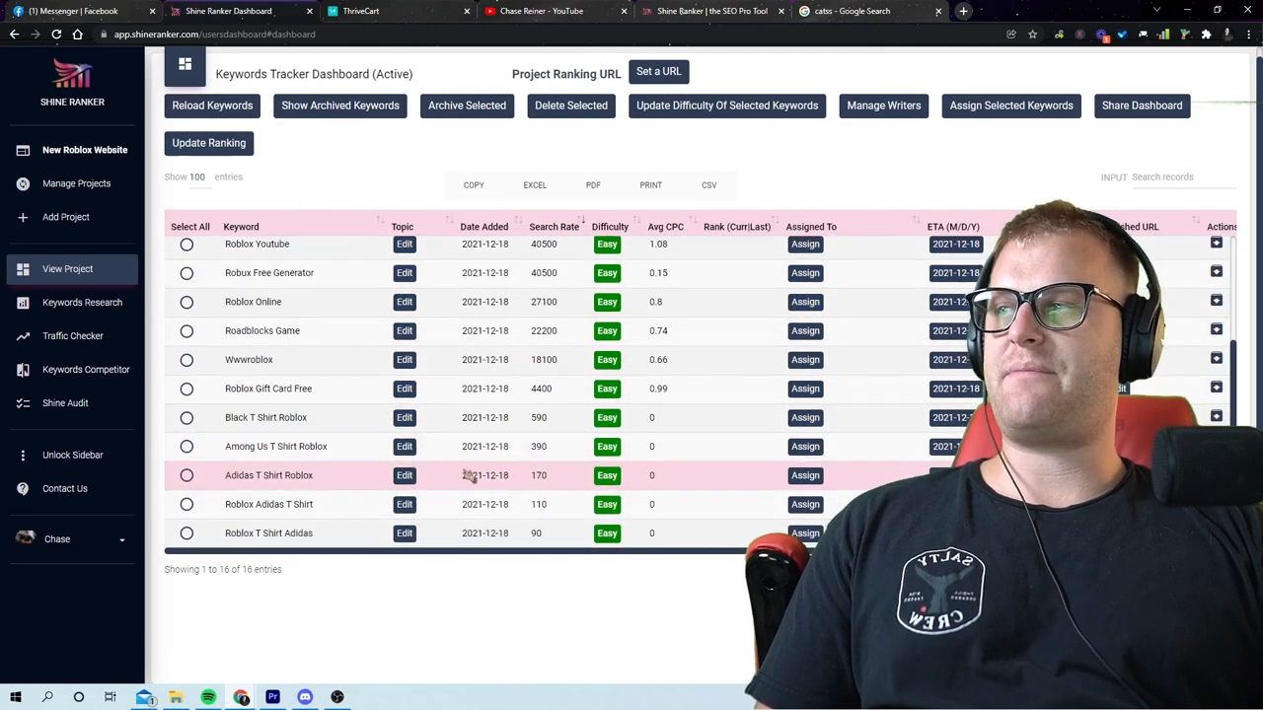
click(186, 419)
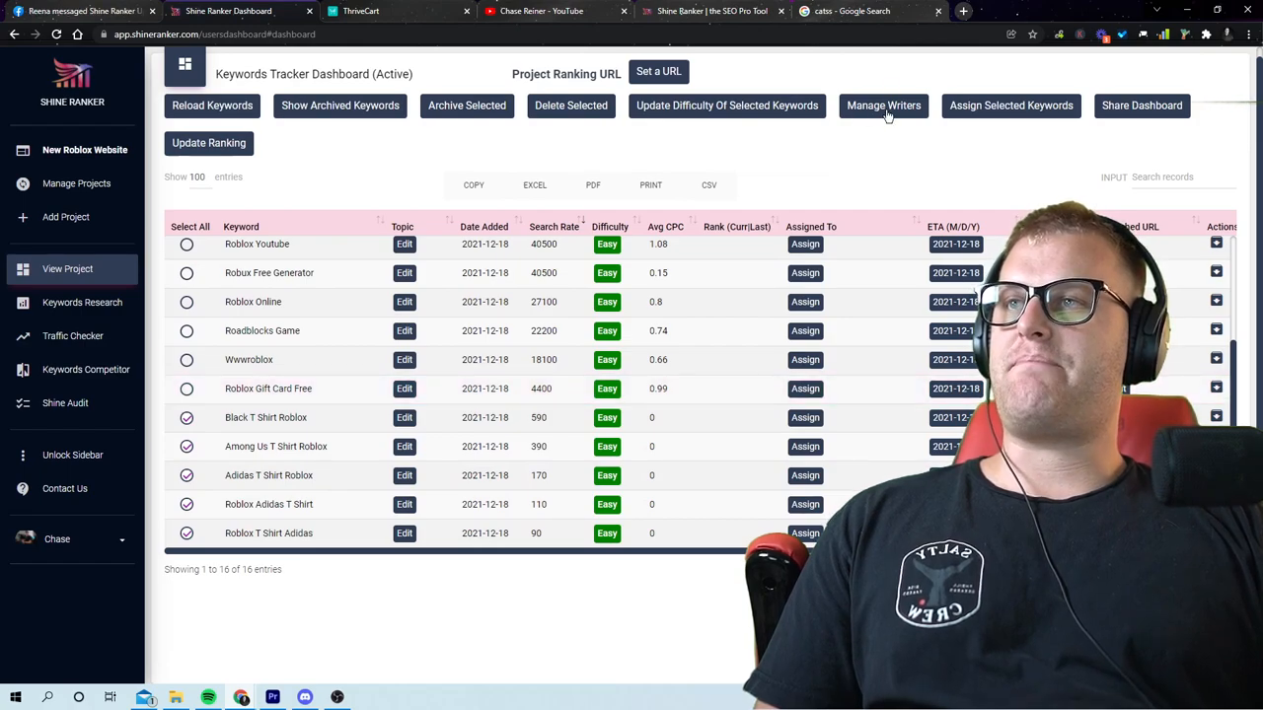
Step: Add a 'Roblox Content Creator' writer and assign the five low-volume keywords to them
click(884, 107)
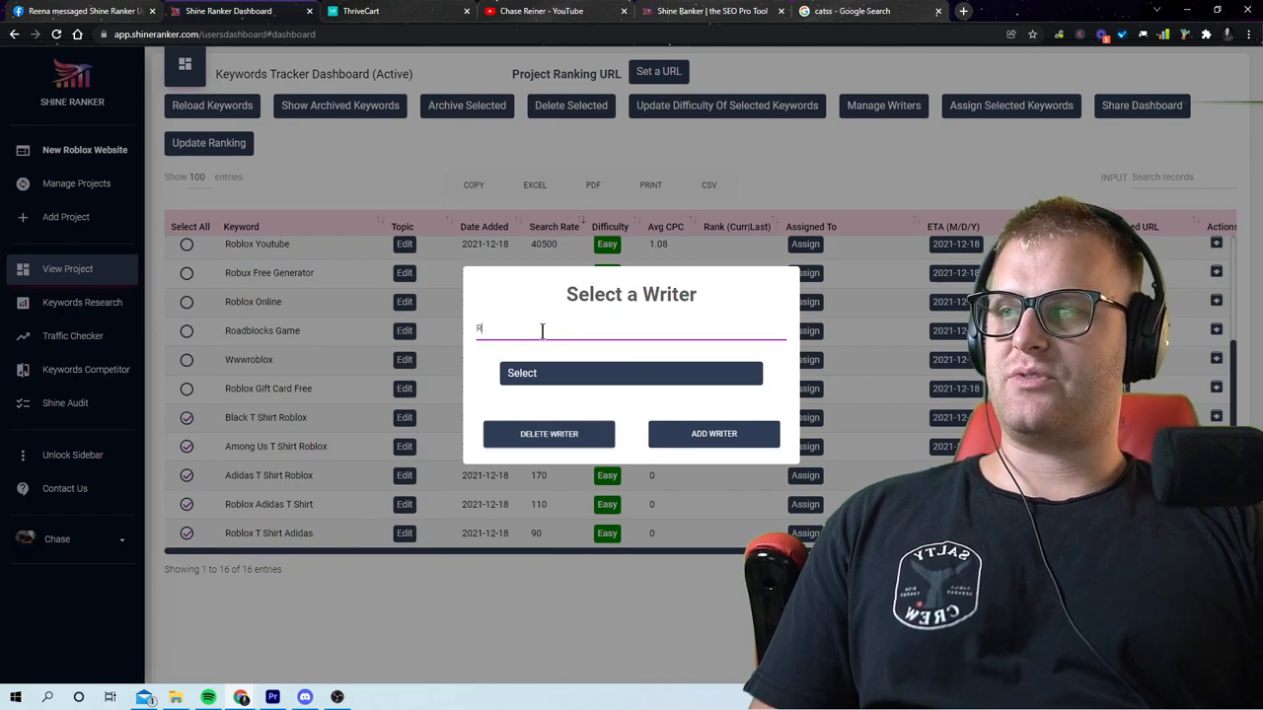
text(Roblox Content)
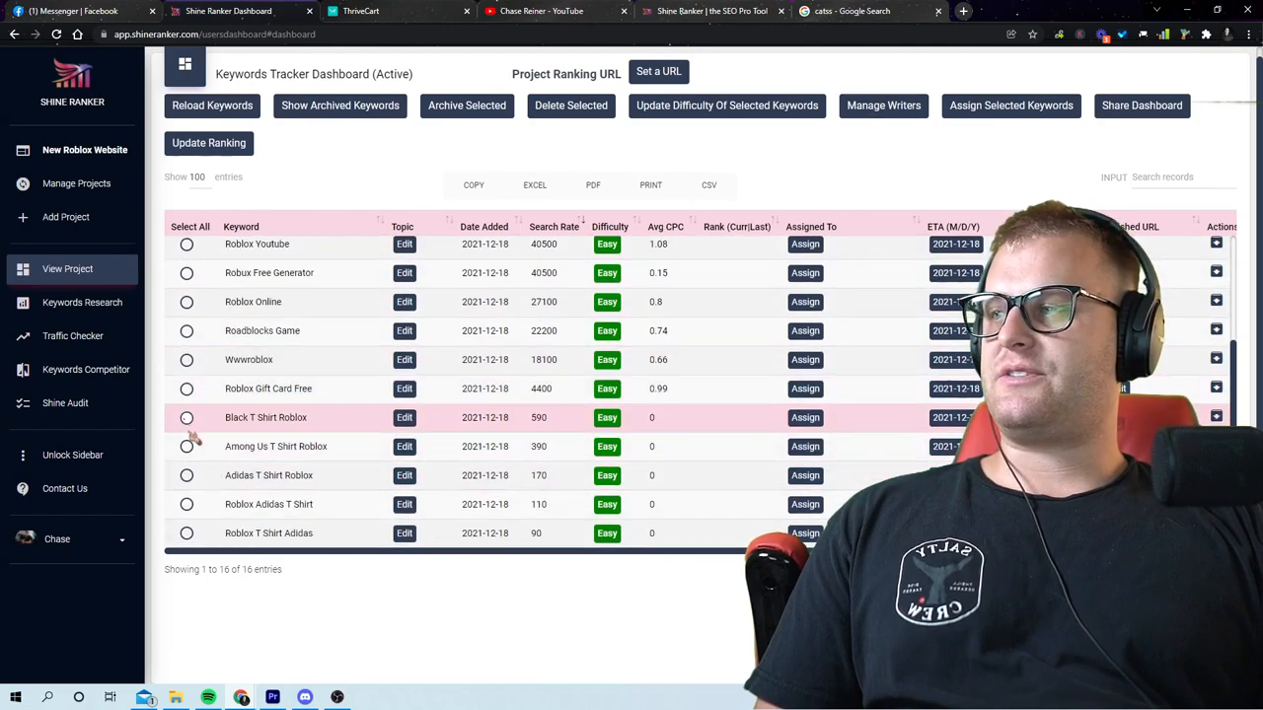
click(185, 418)
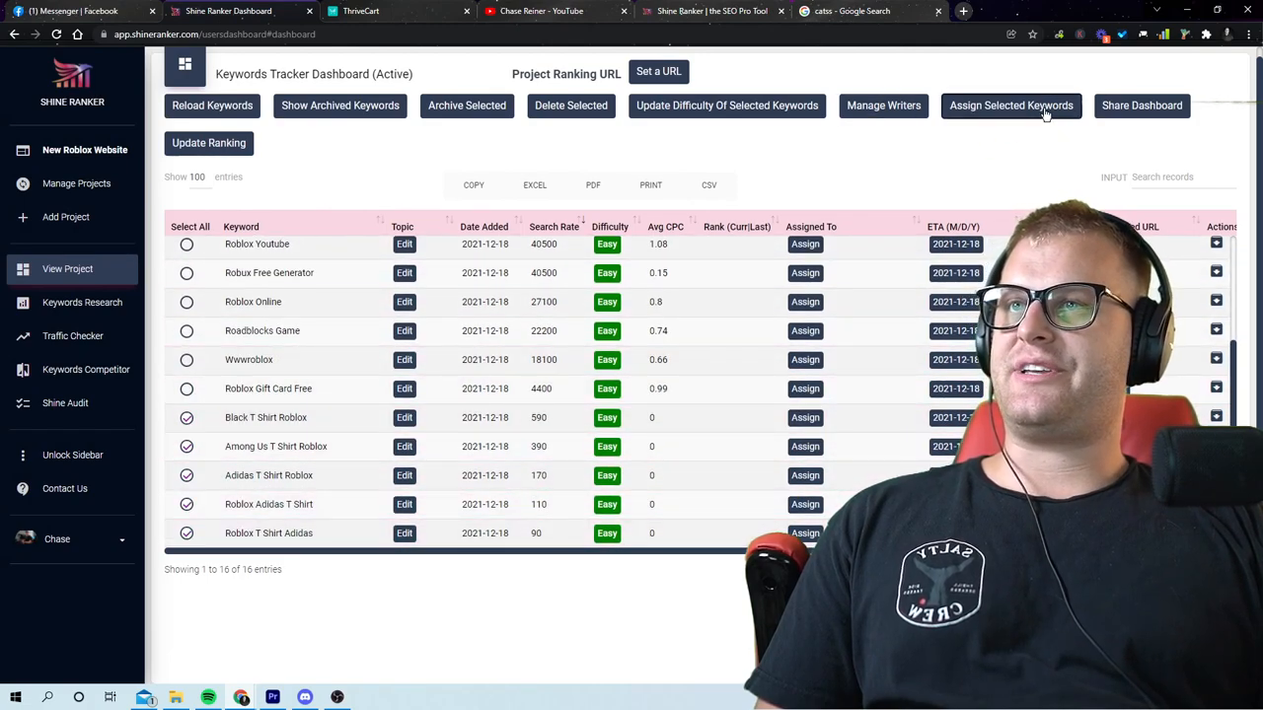
click(1010, 107)
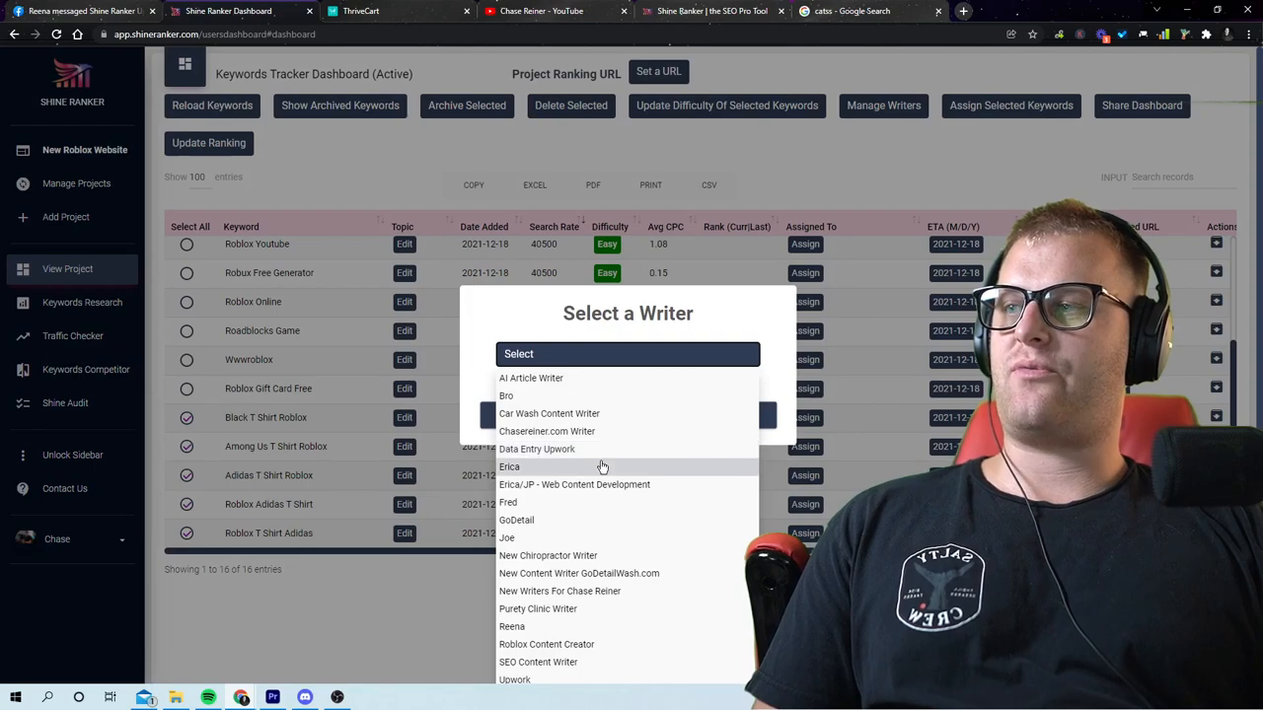
click(546, 644)
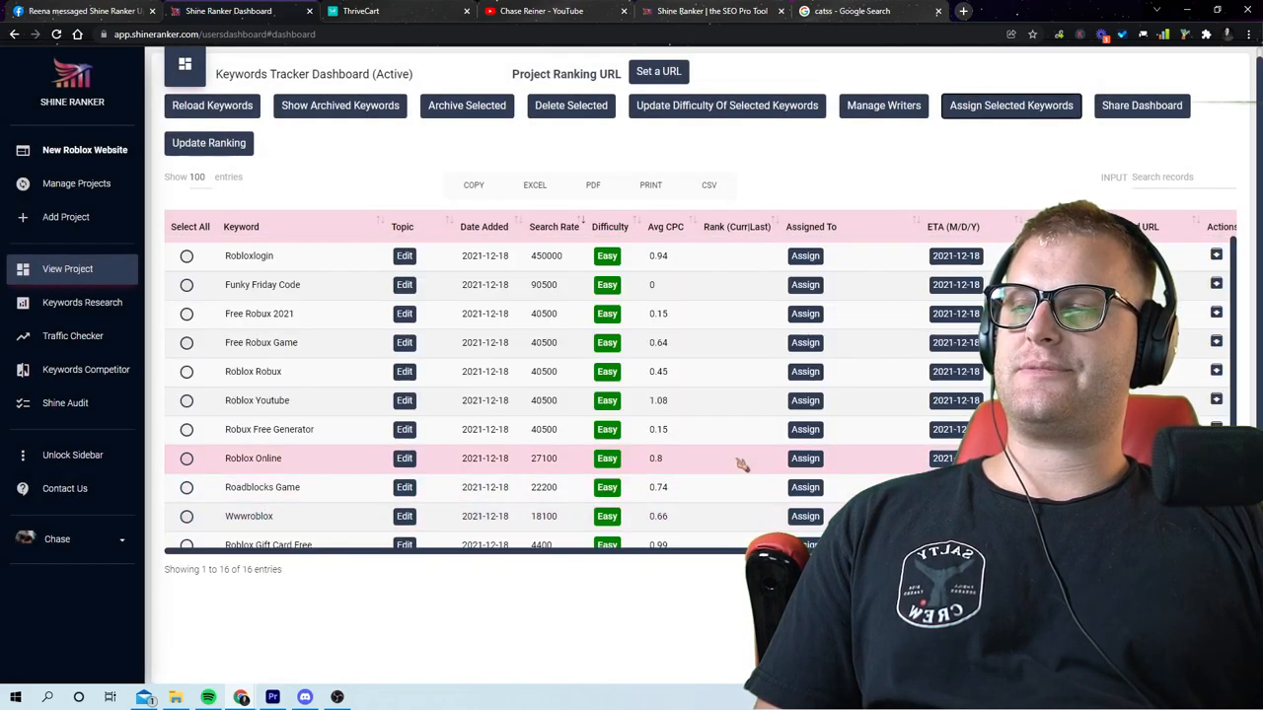
Step: Share and view the Roblox Content Creator writer dashboard listing the five New keywords
scroll(down, 3)
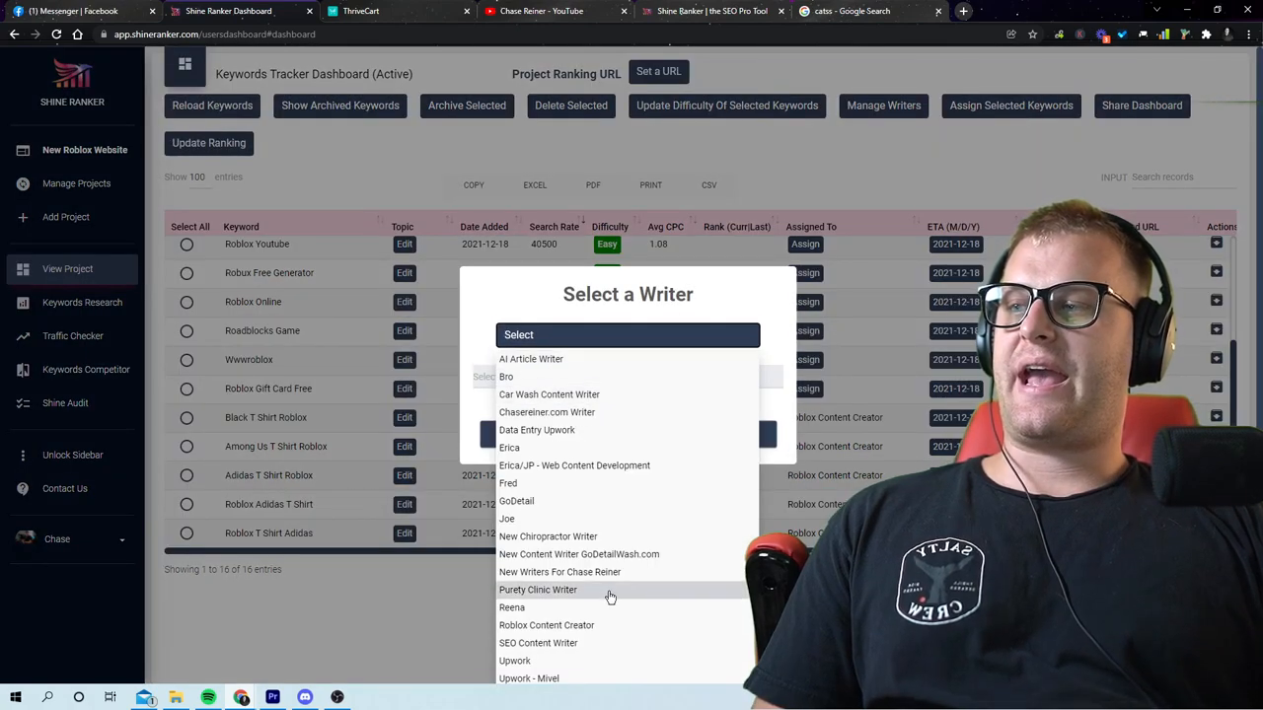
mouse_move(586, 430)
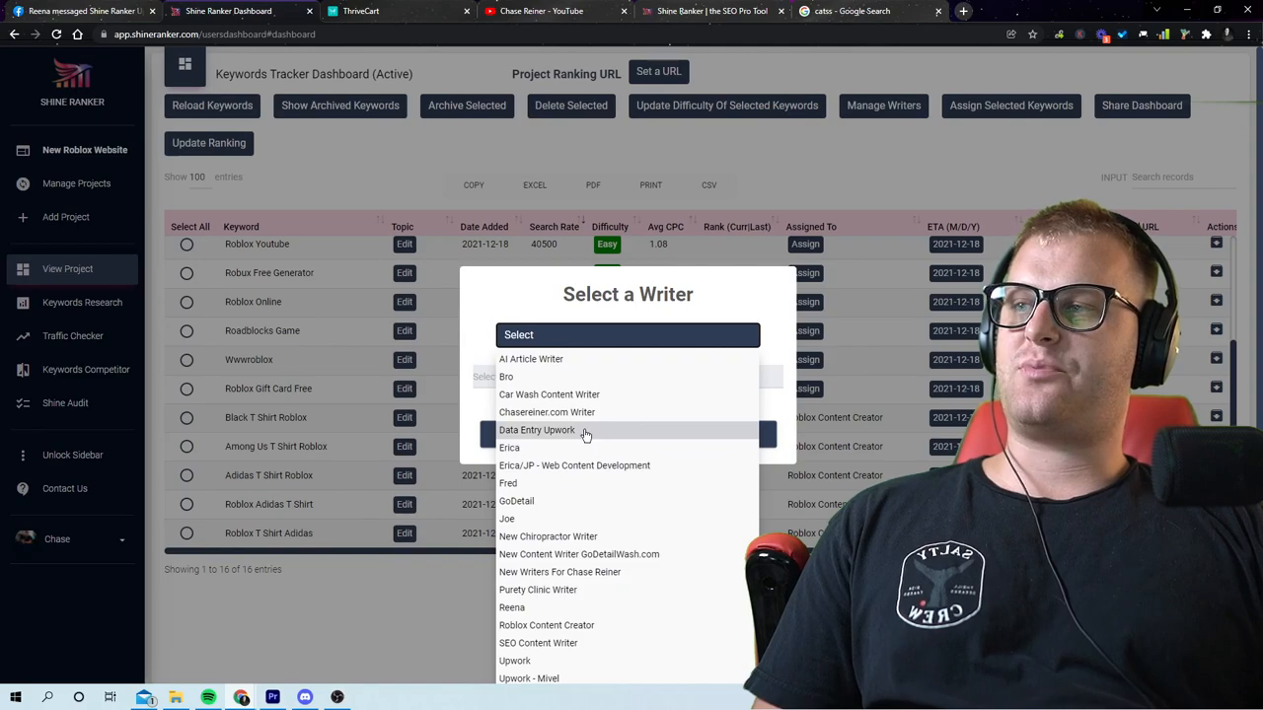
click(545, 624)
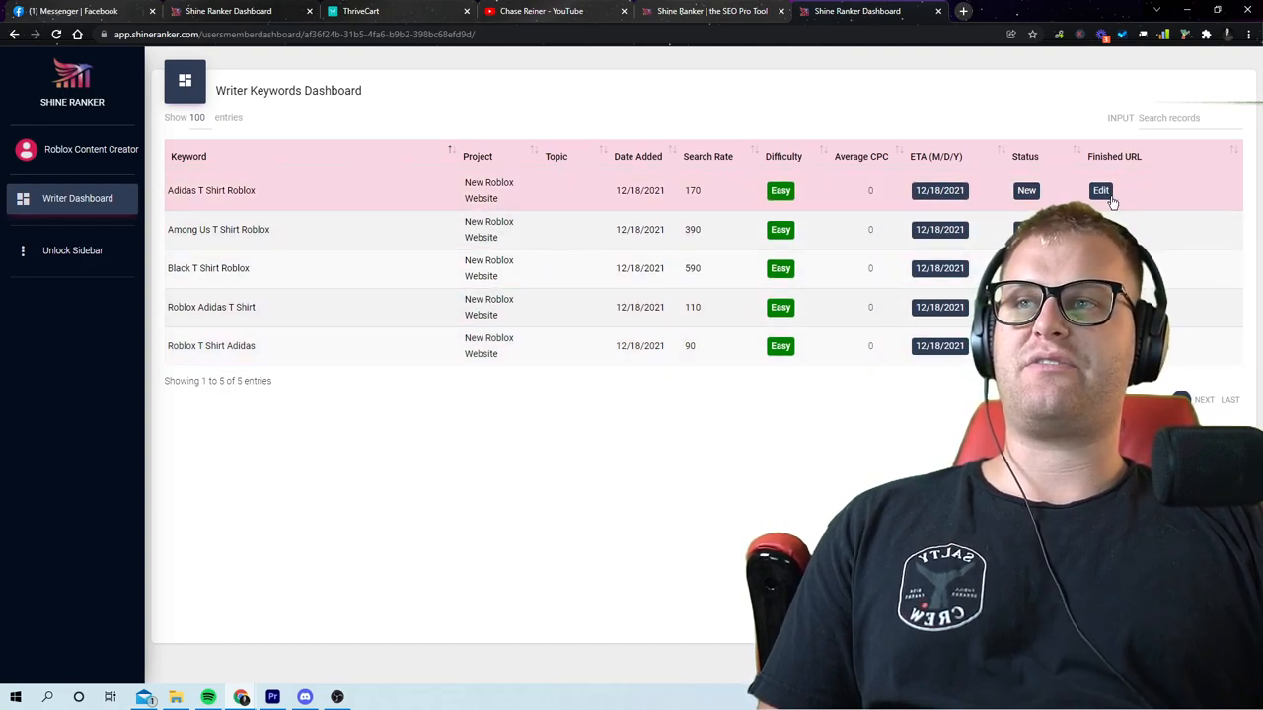
Step: Mark Adidas T Shirt Roblox as Done and copy its keyword for a new-tab search
click(1027, 190)
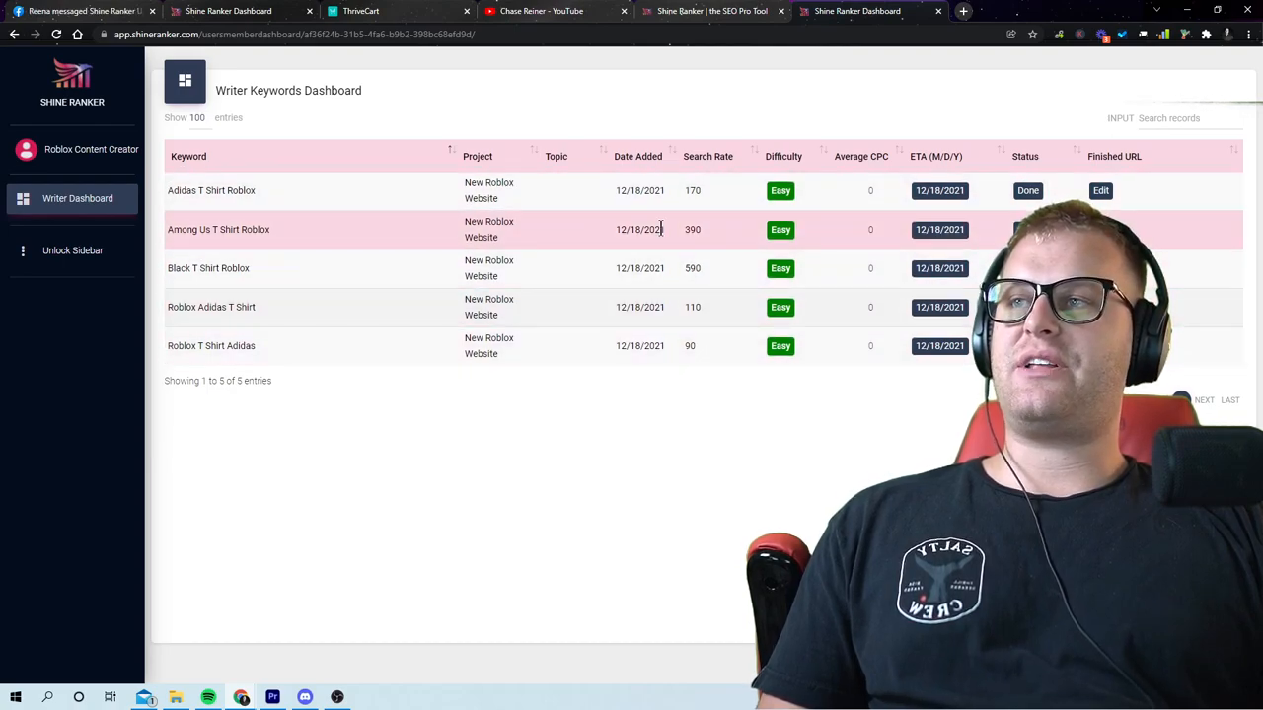
double_click(209, 190)
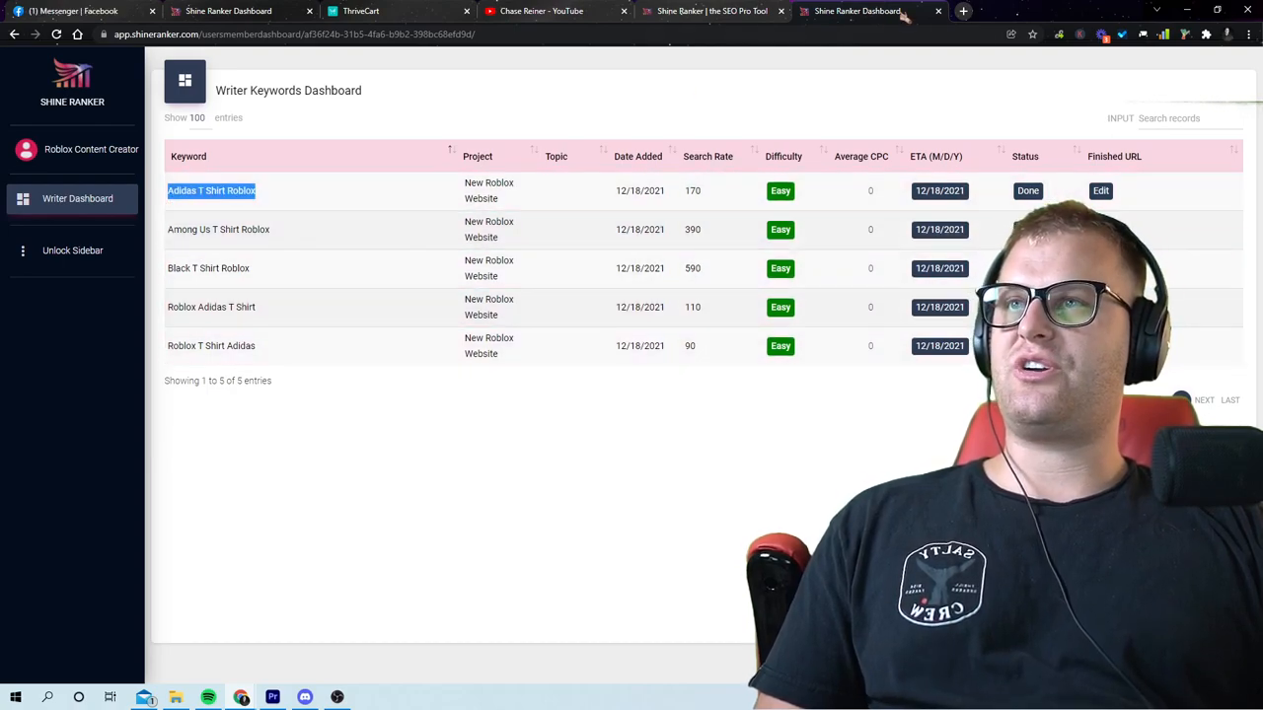
click(963, 11)
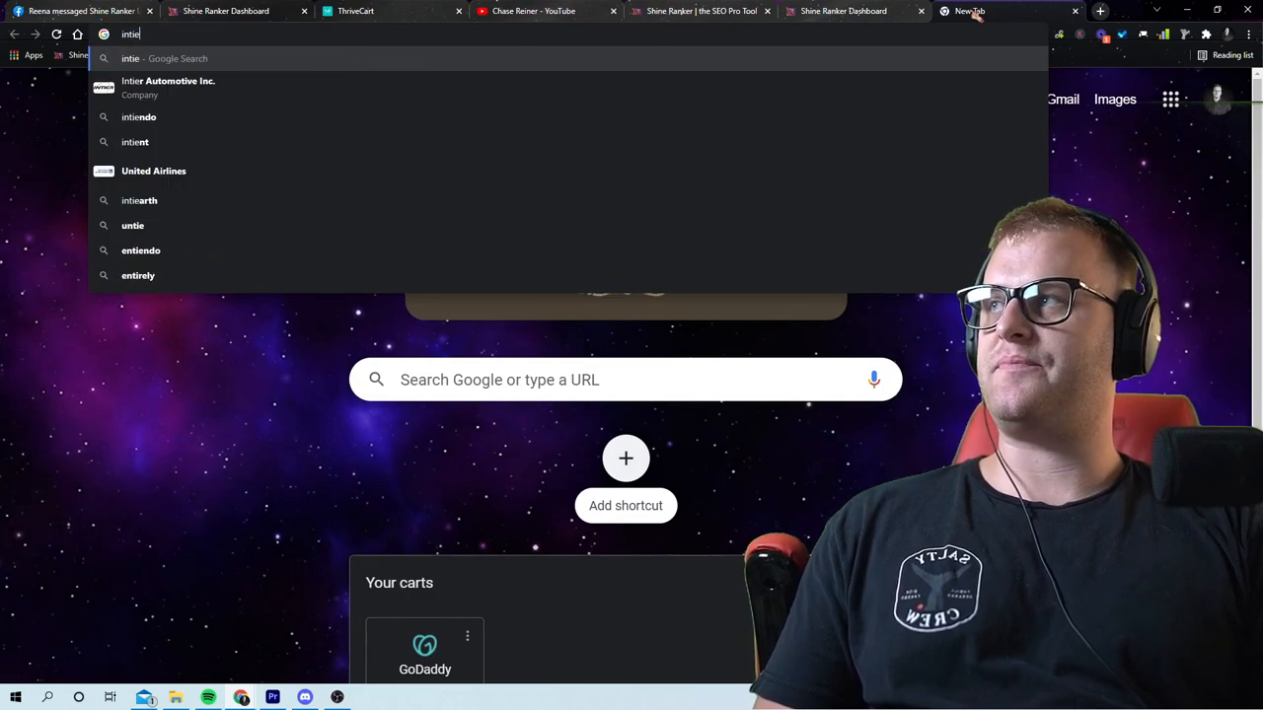
Step: Run the intitle:"Adidas T Shirt Roblox" search, pass the traffic check, and view its ~7 results
key(Return)
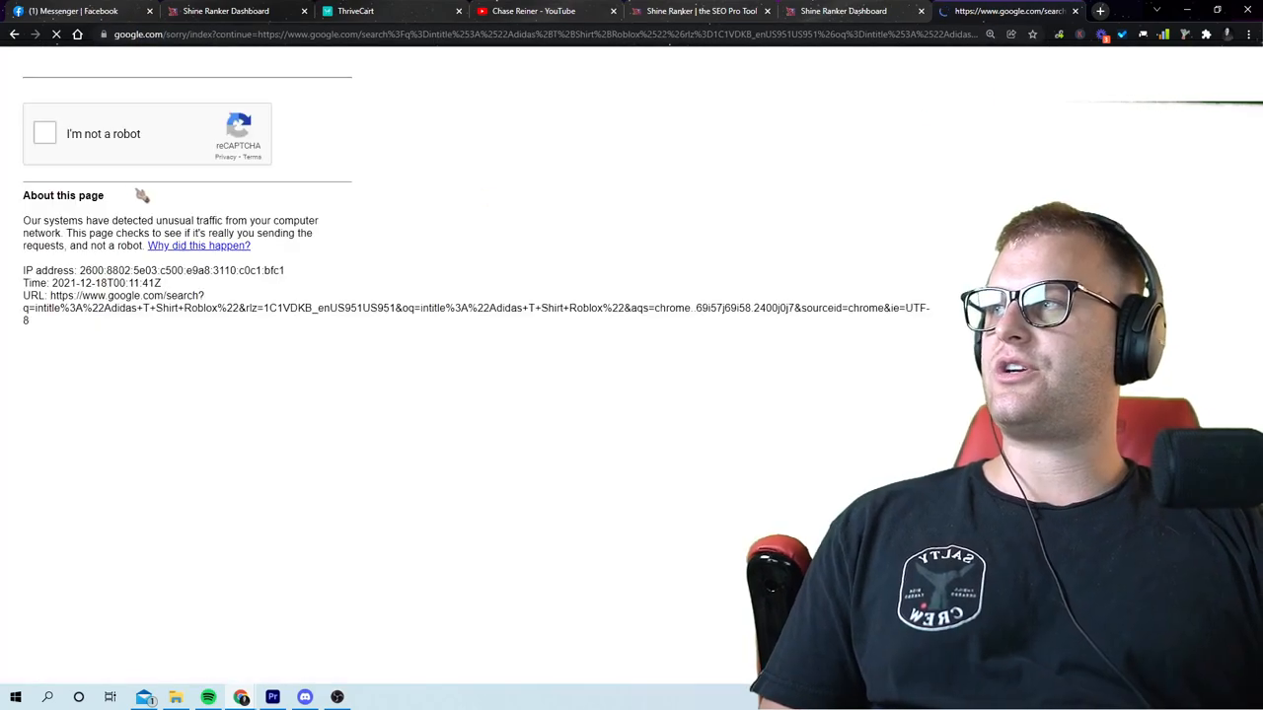
click(44, 134)
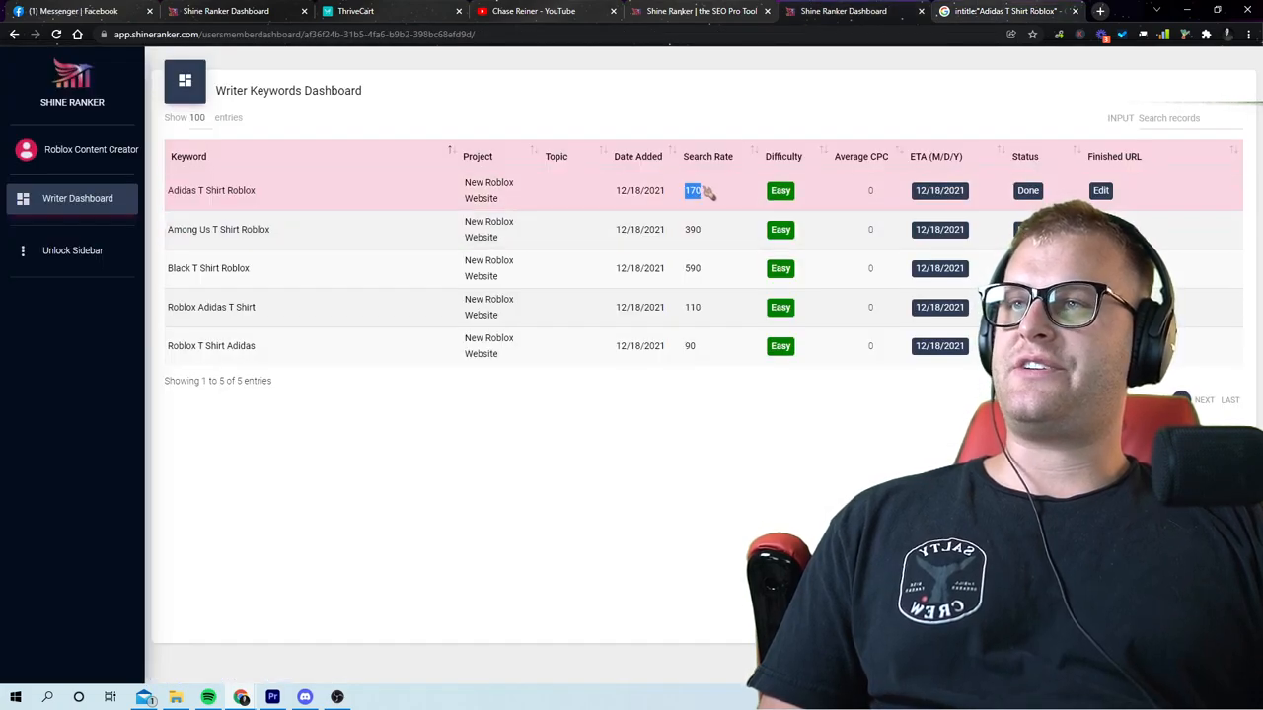
click(1007, 12)
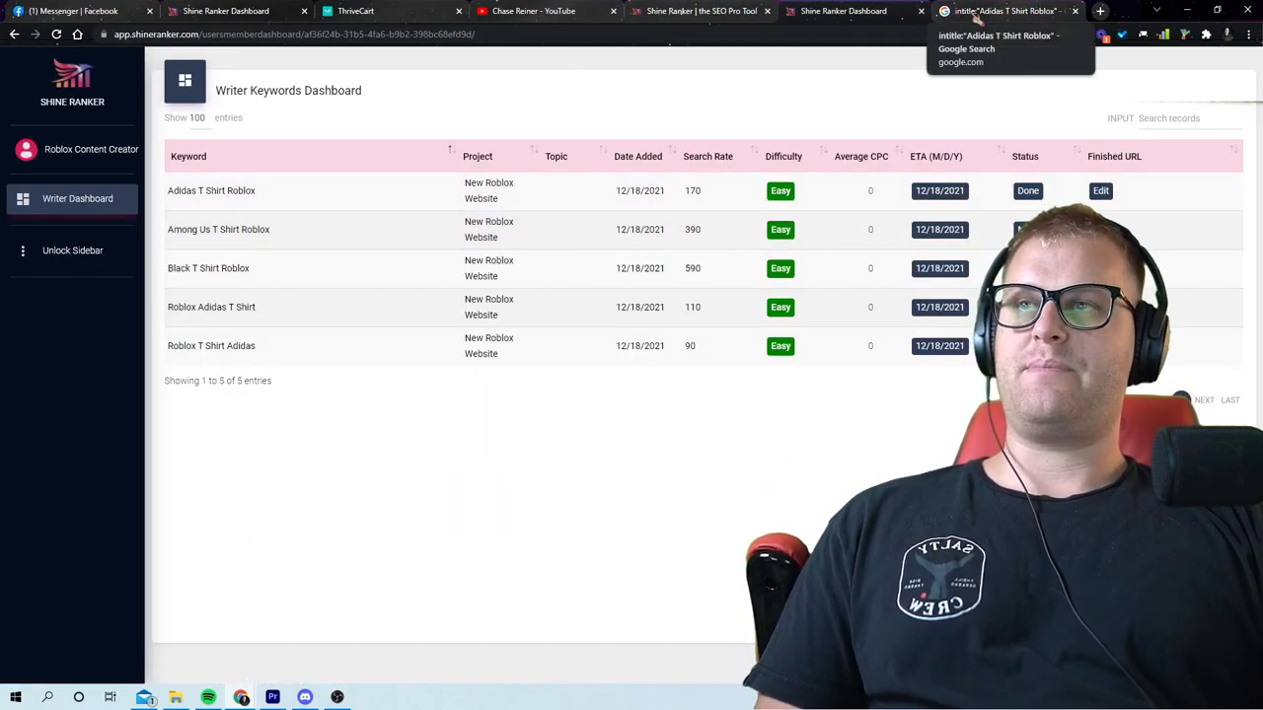
click(1007, 12)
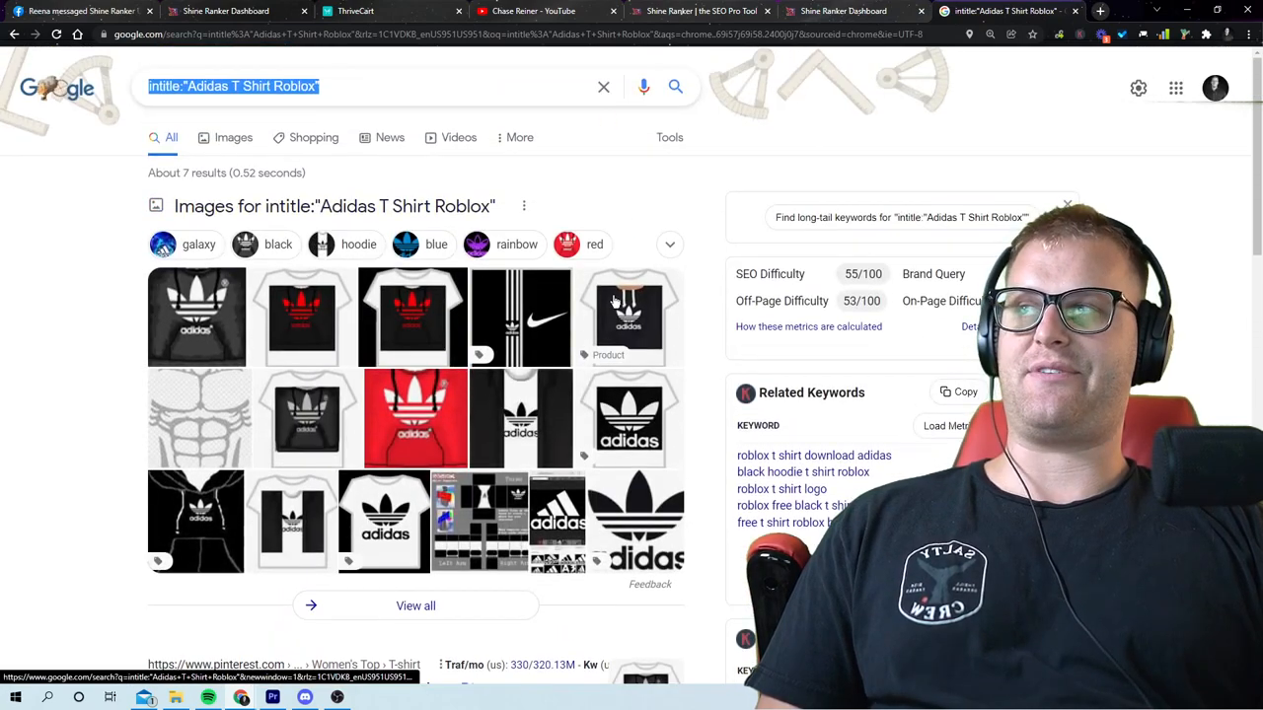